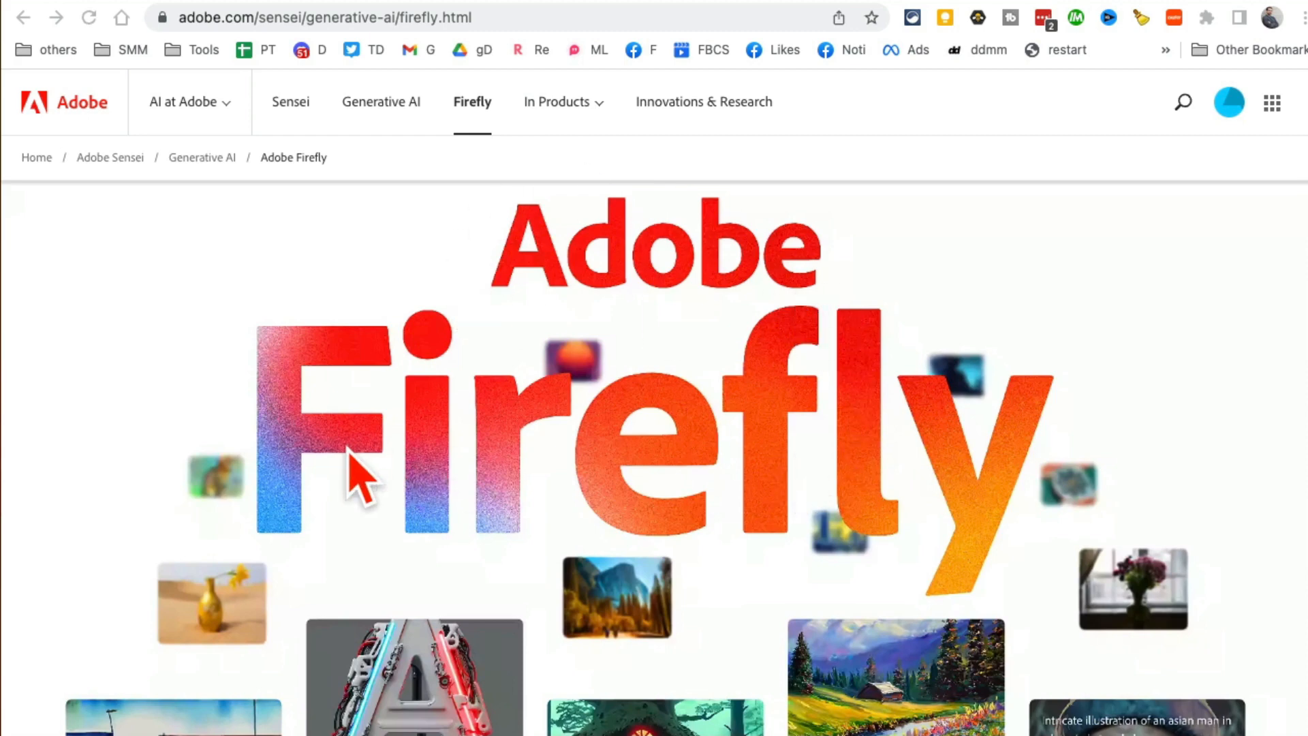
pyautogui.moveTo(421, 140)
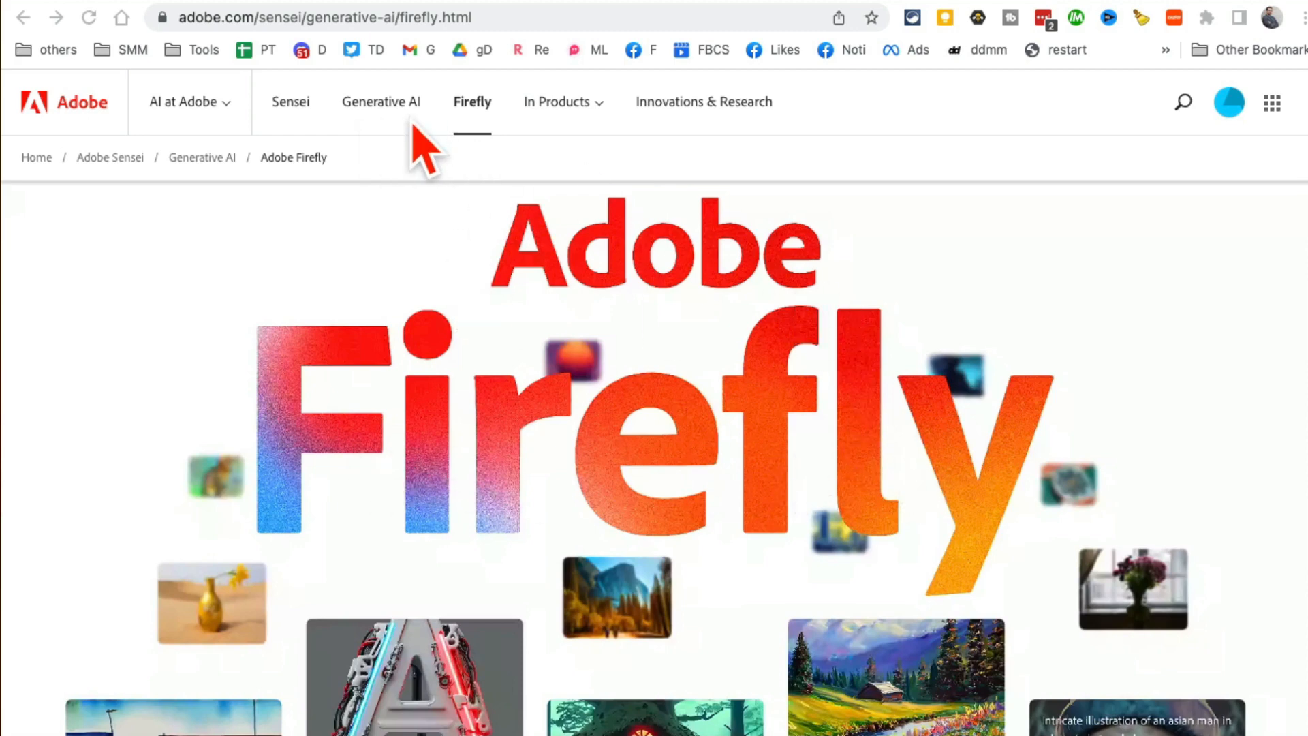
pyautogui.moveTo(912, 452)
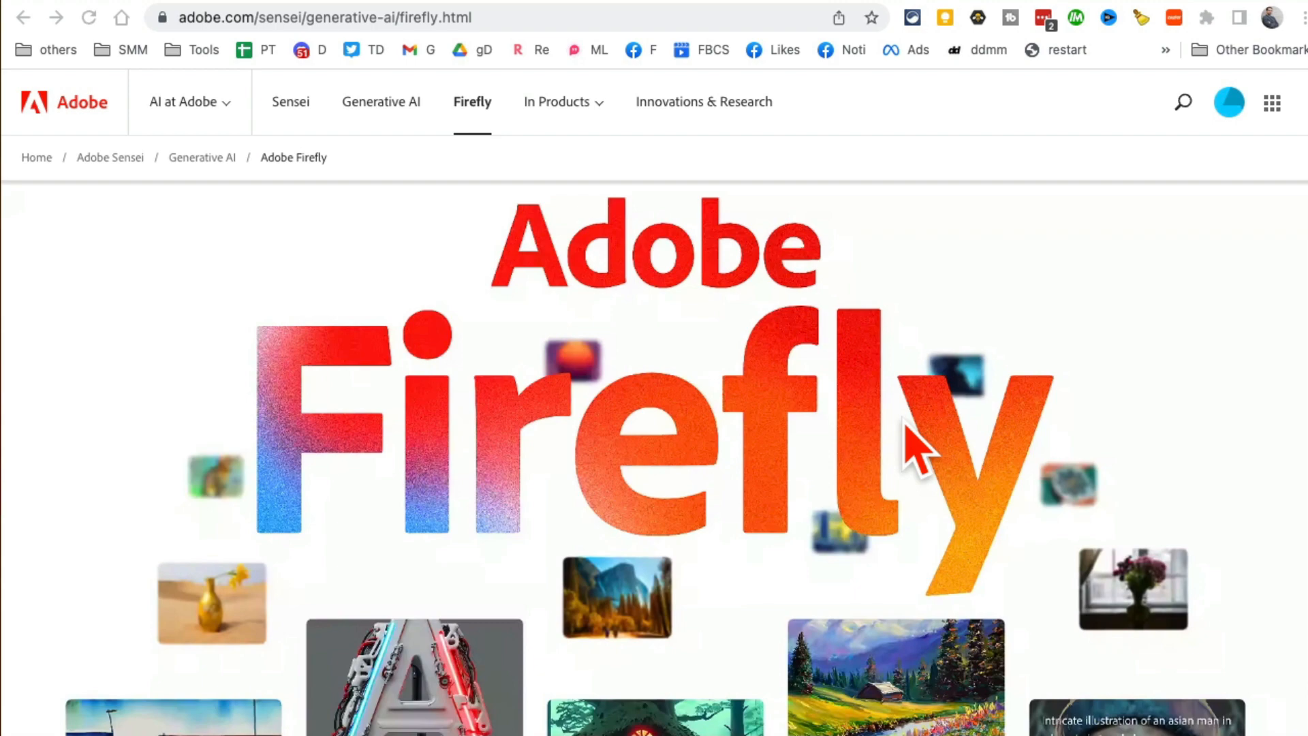
# - Scroll the Firefly home page and try different lighthouse variations in the demo
pyautogui.scroll(-3)
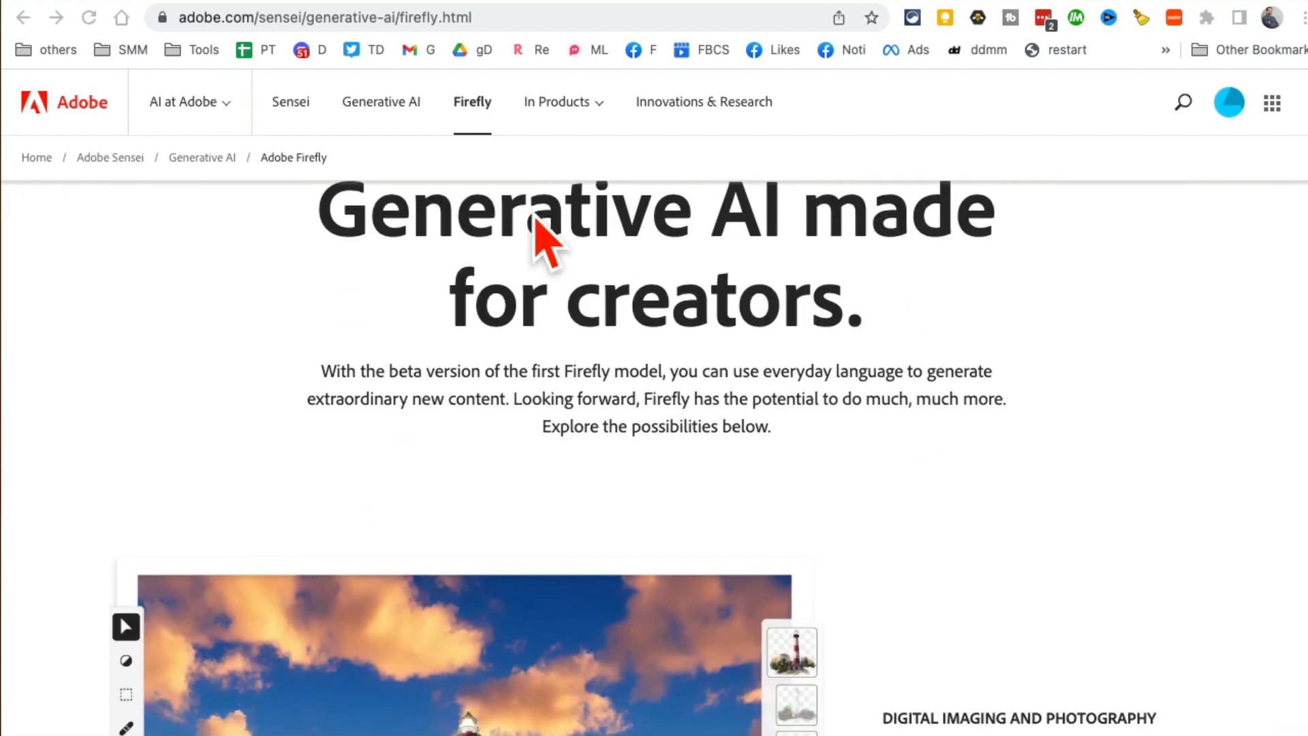
pyautogui.moveTo(765, 402)
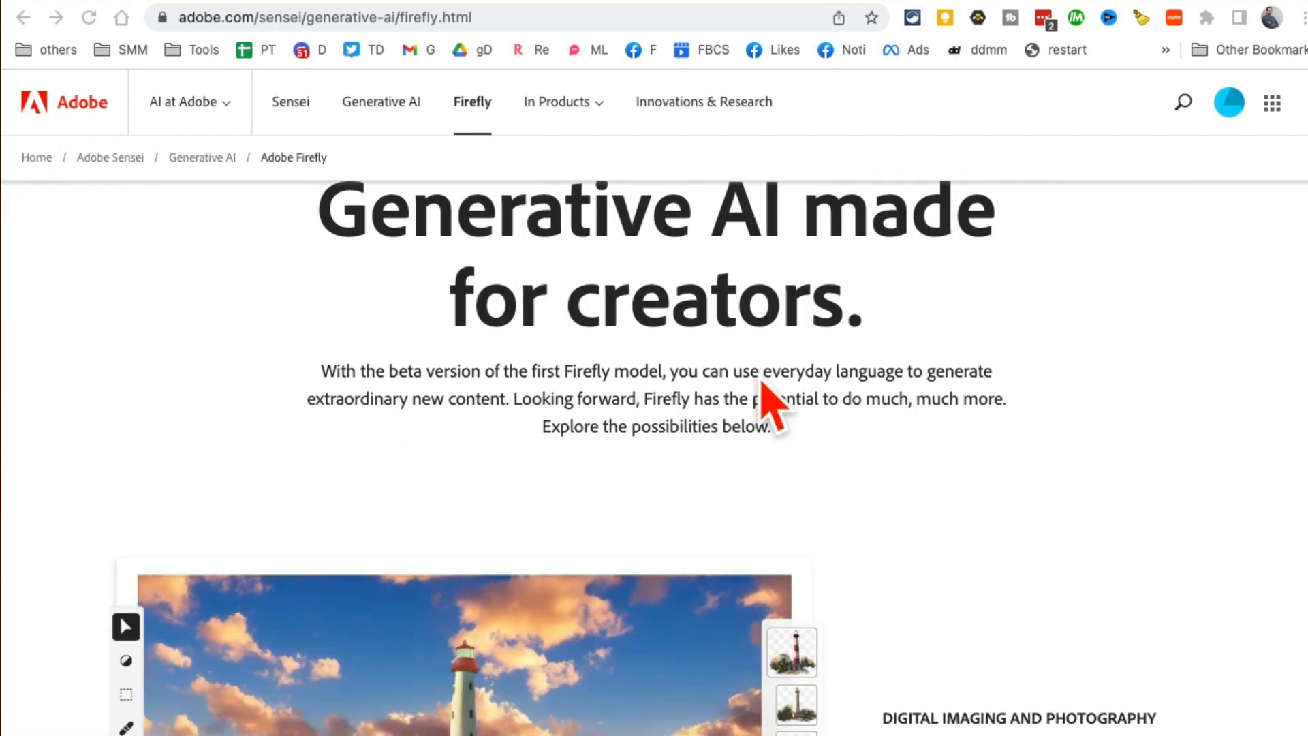
pyautogui.scroll(-3)
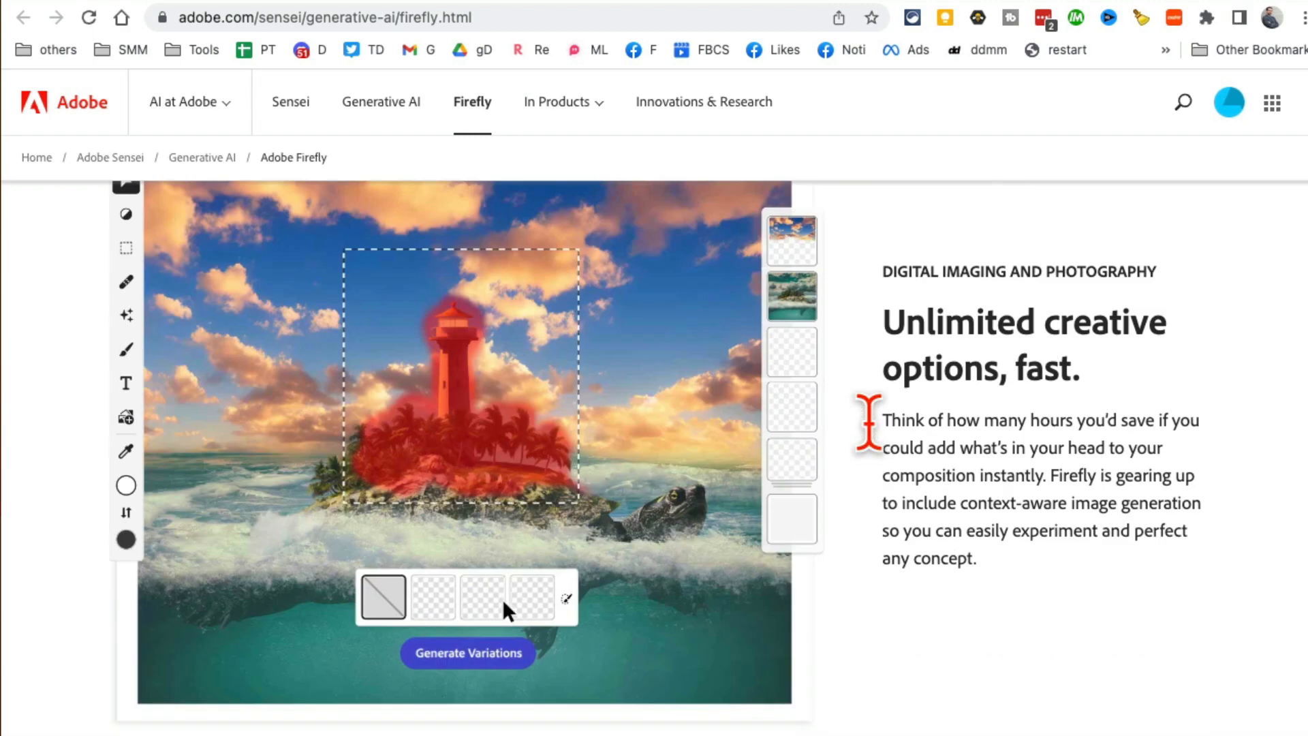
pyautogui.click(467, 653)
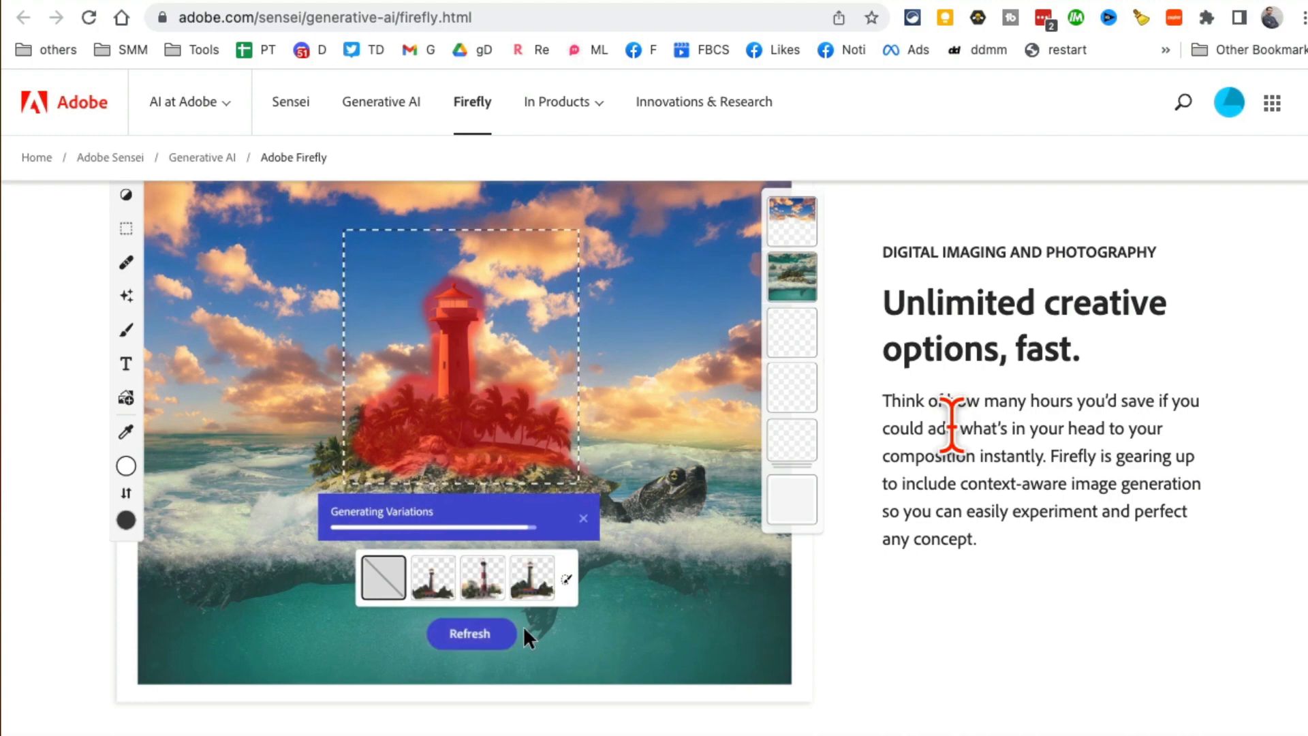
pyautogui.click(432, 581)
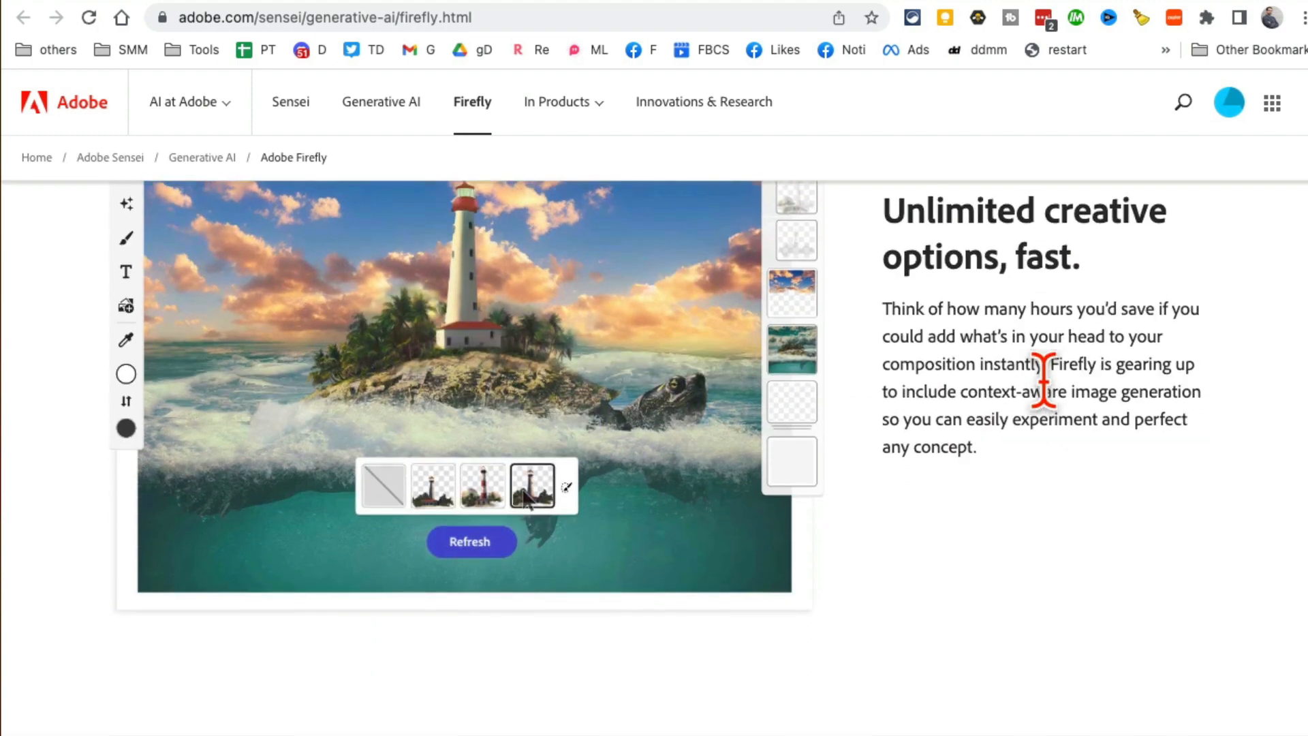
# - Try the cabin video demo, changing the scene to winter
pyautogui.scroll(-3)
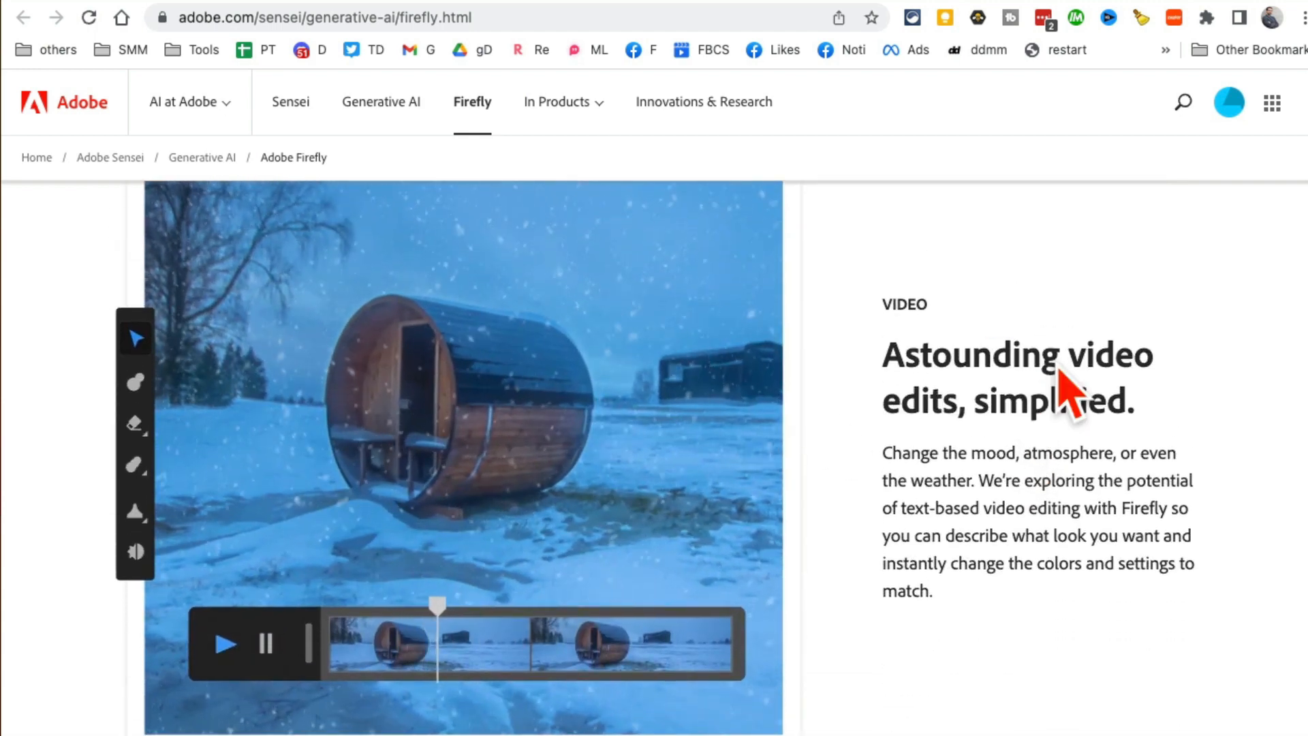
pyautogui.moveTo(1085, 354); pyautogui.dragTo(1134, 400)
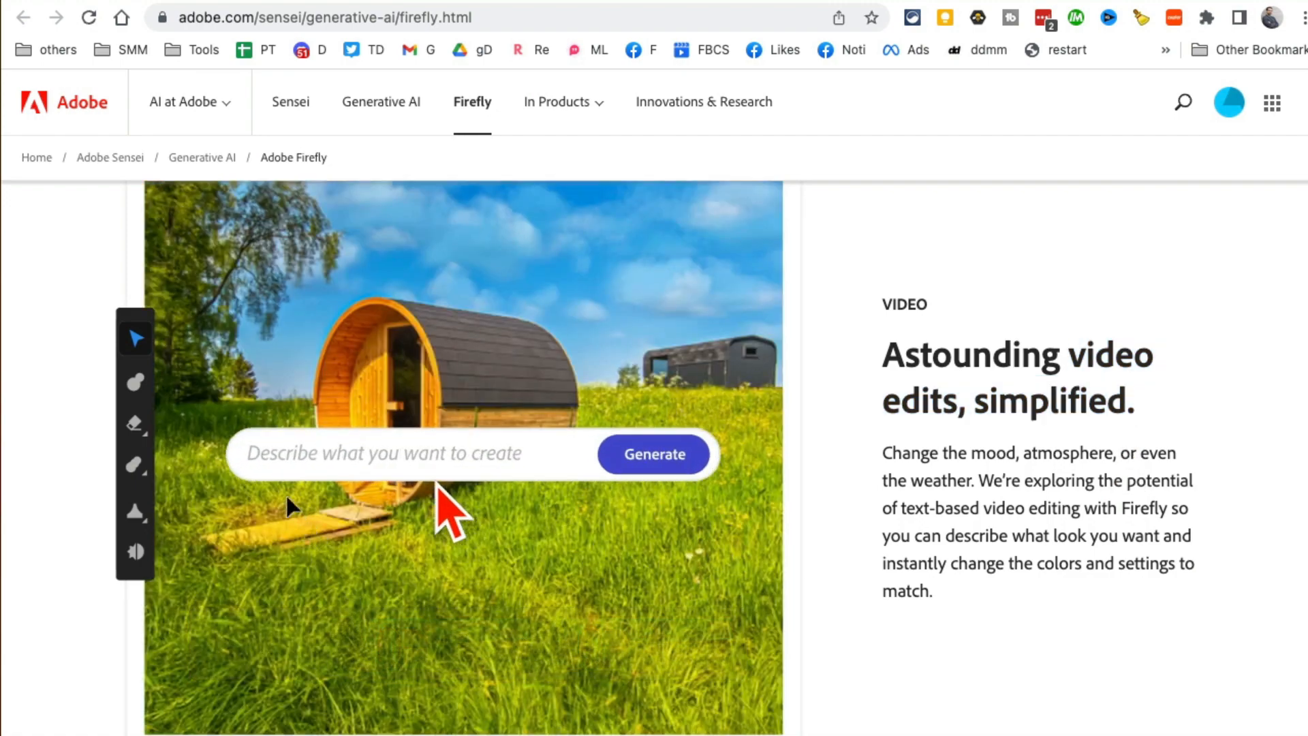
pyautogui.write('change scene to winter day')
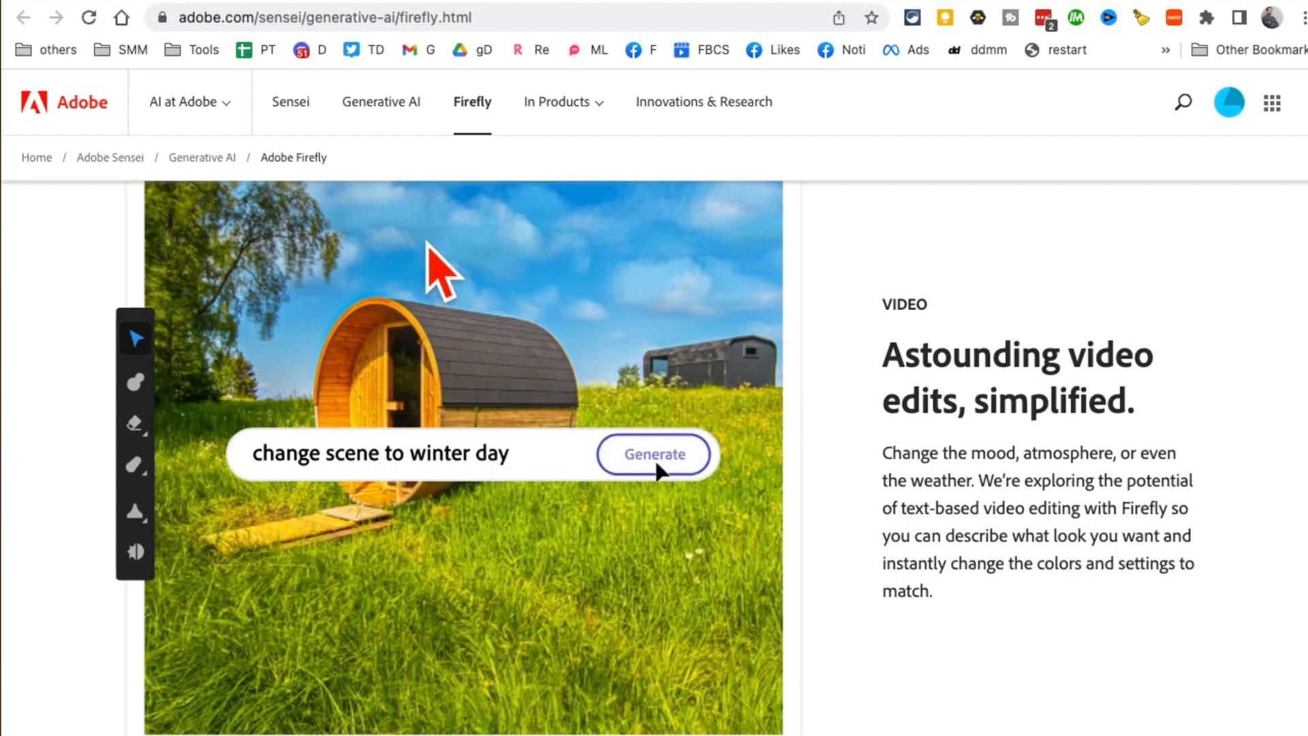
pyautogui.click(655, 454)
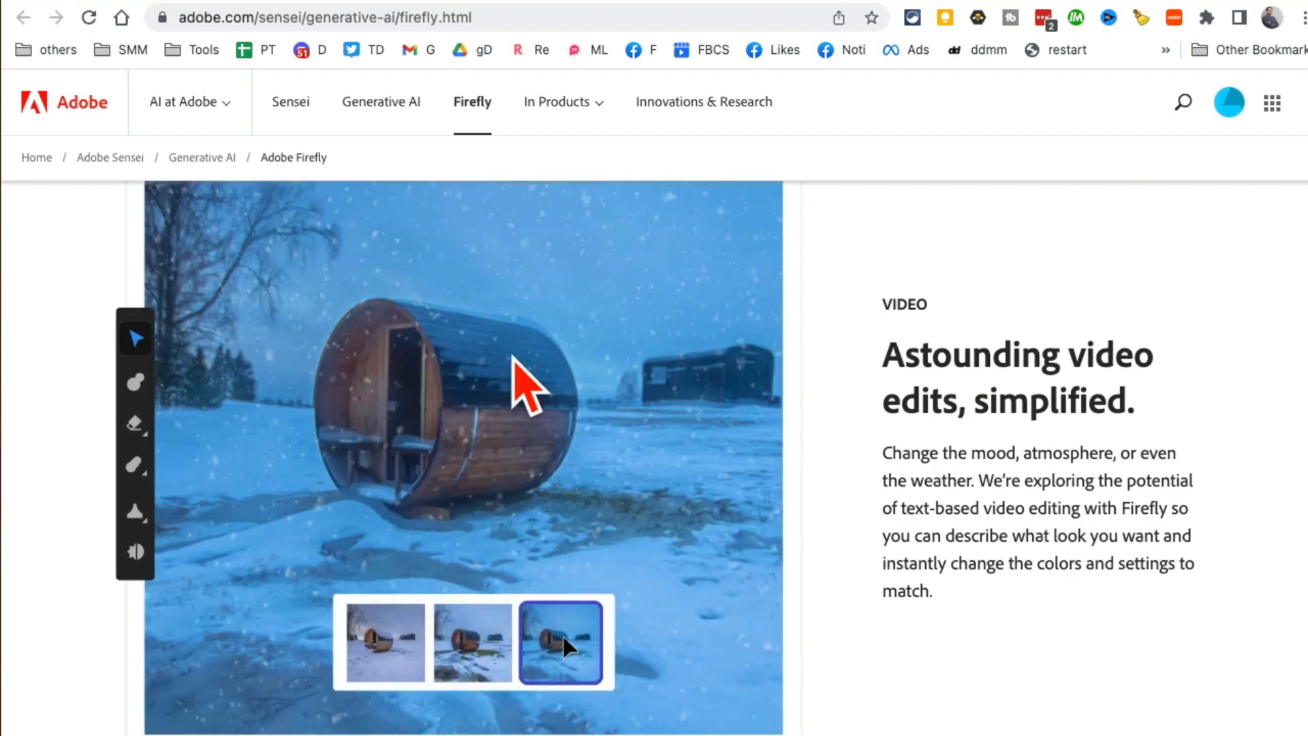
# - Scroll further down to the Try these out feature cards
pyautogui.scroll(-3)
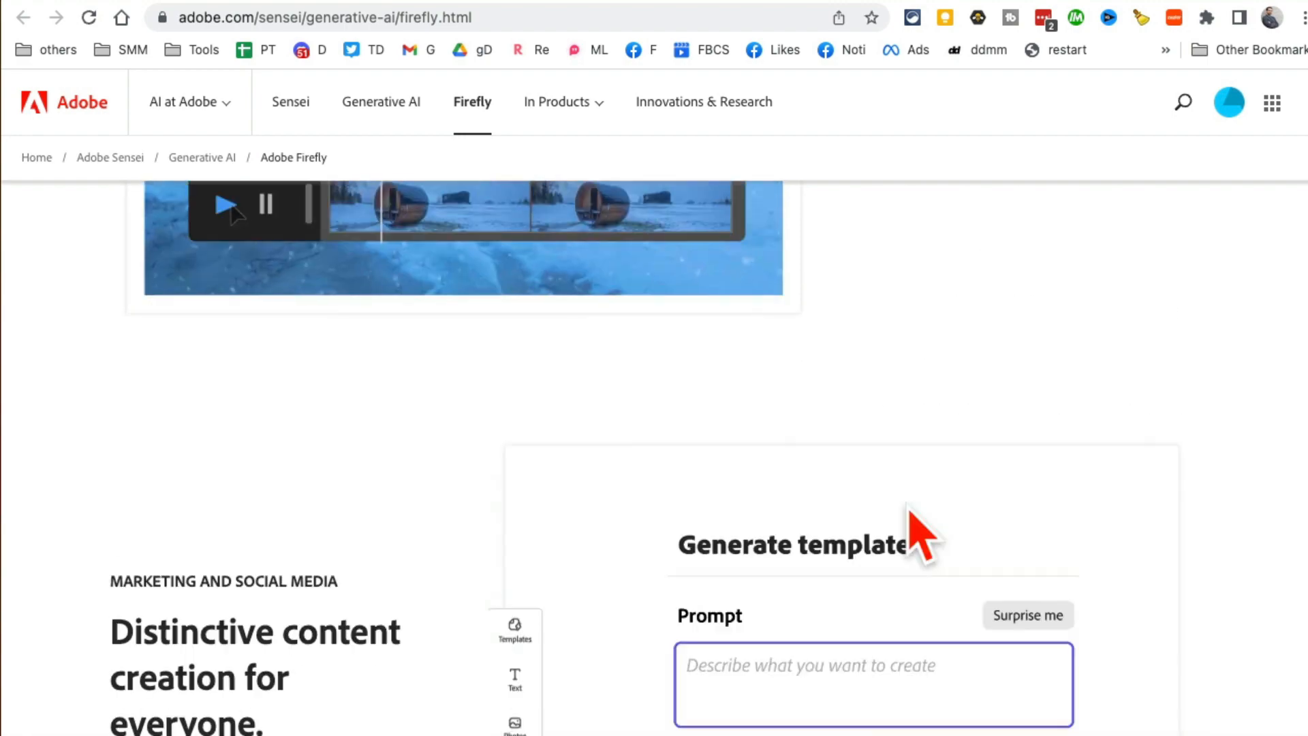
pyautogui.scroll(-3)
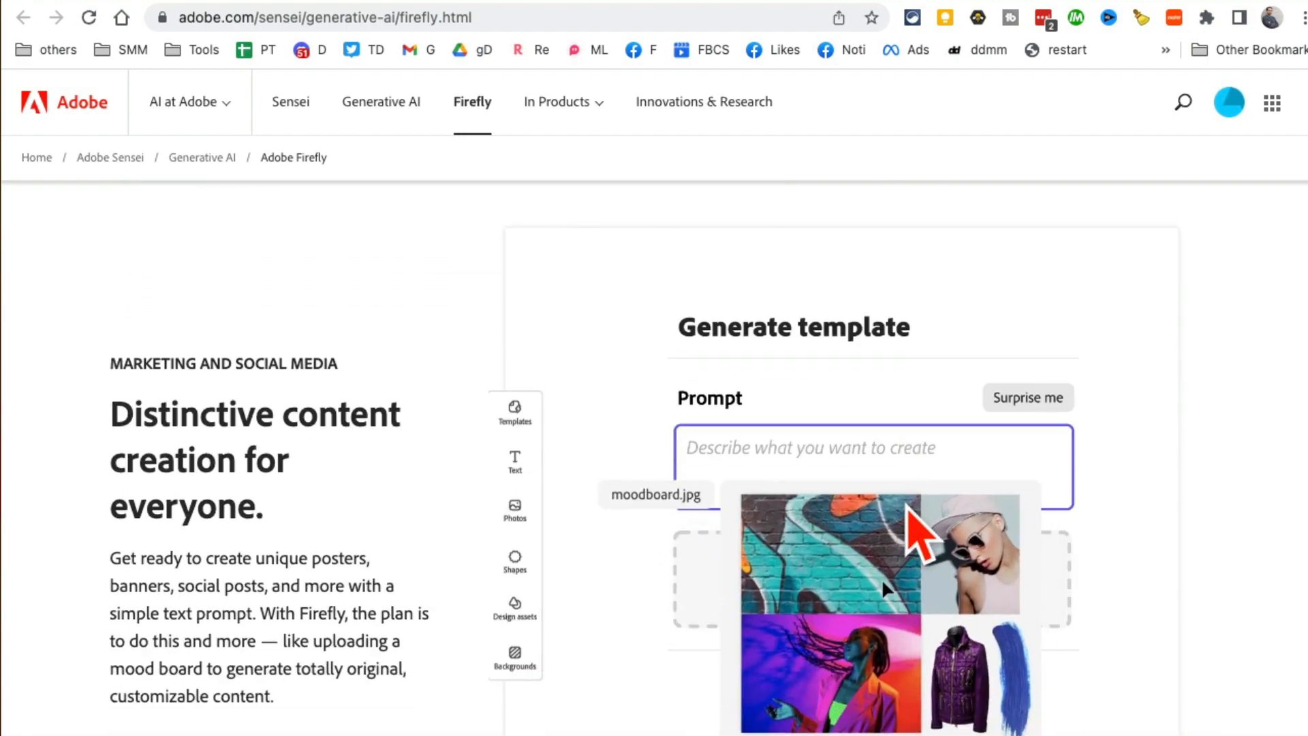
pyautogui.write('Make t')
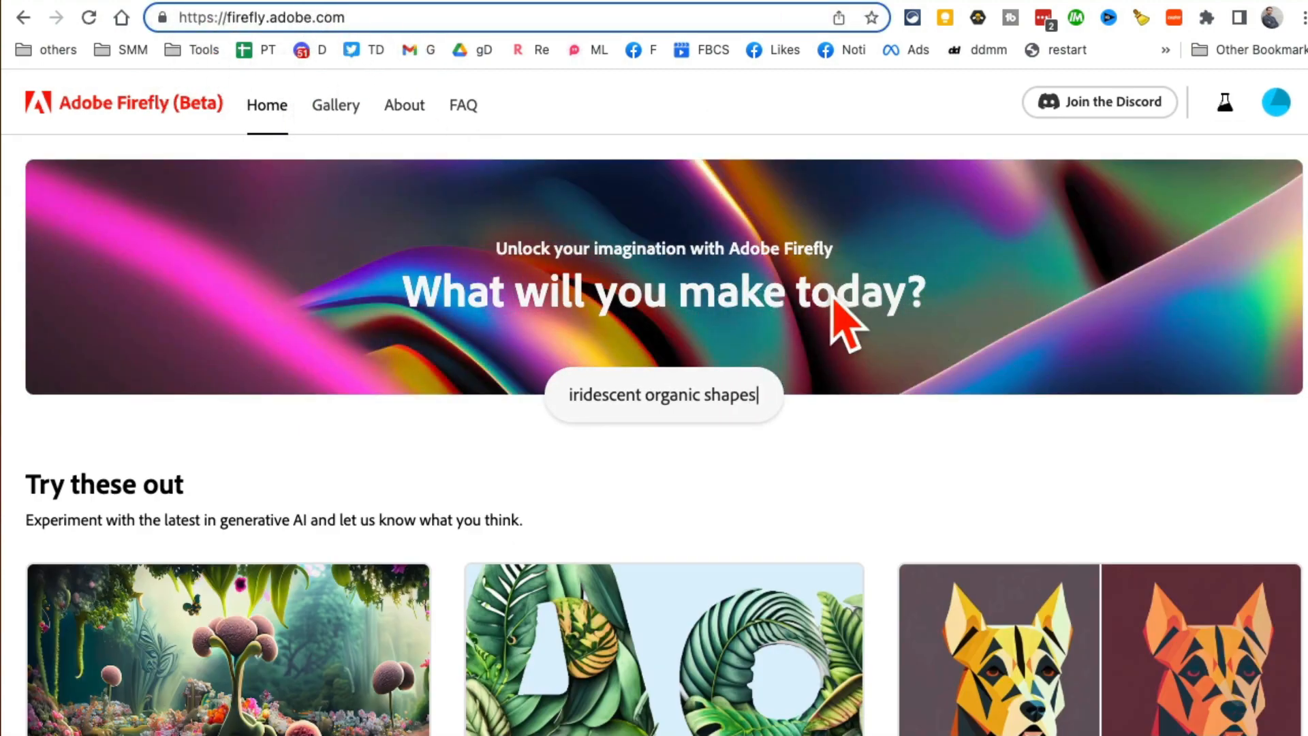
pyautogui.scroll(-3)
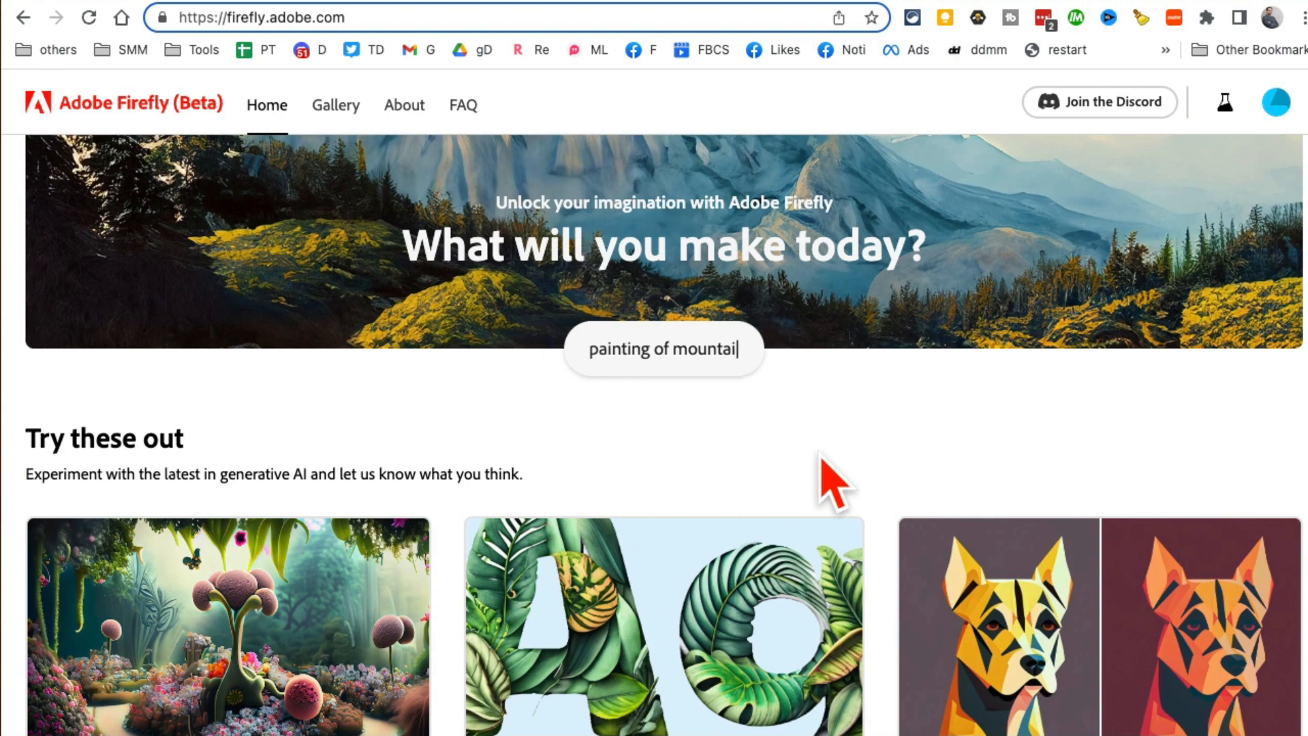
pyautogui.scroll(-3)
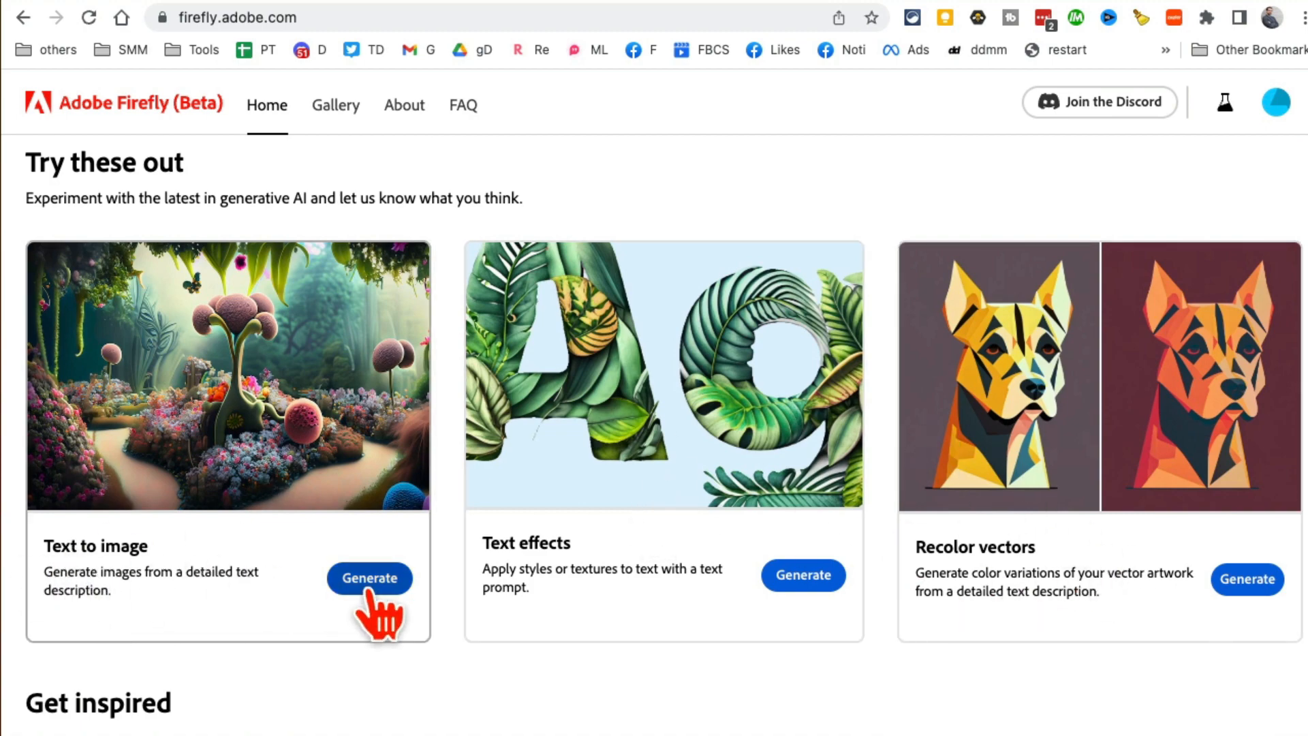
# - Open Text to image, browse its sample gallery, and focus the empty prompt box
pyautogui.click(369, 578)
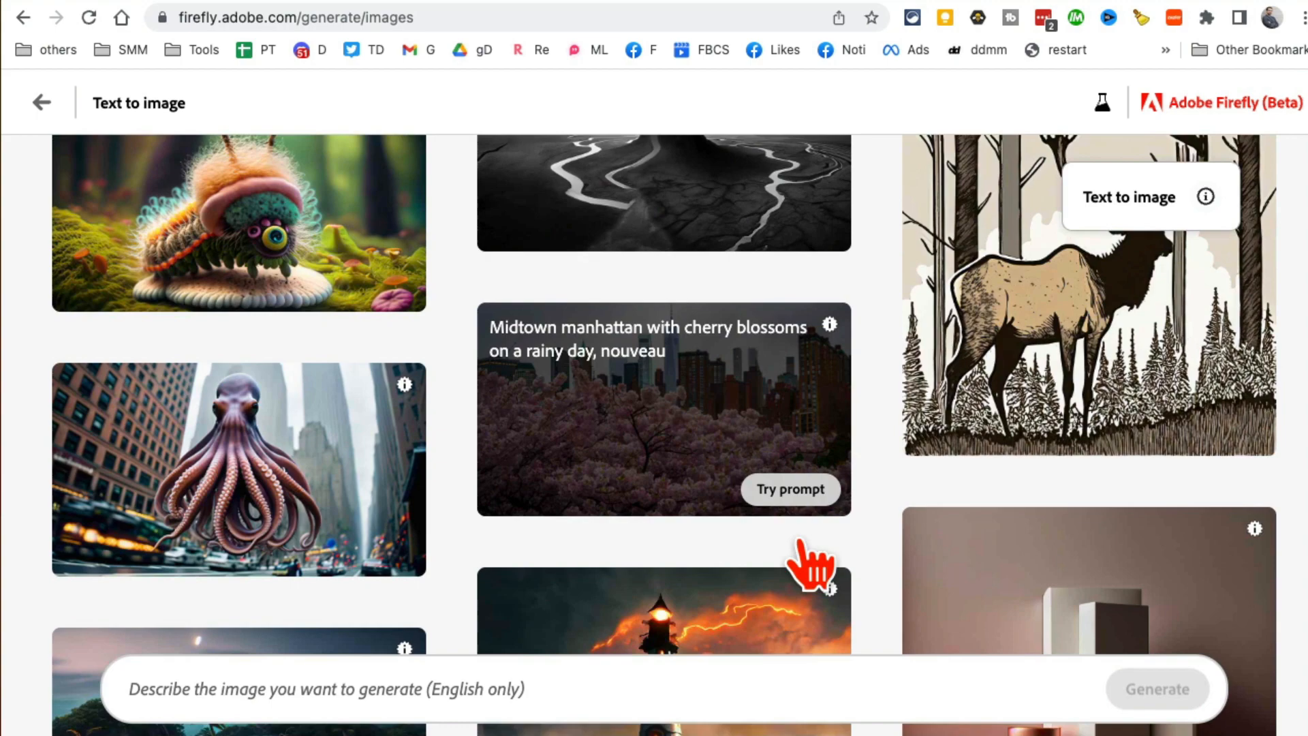
pyautogui.scroll(-3)
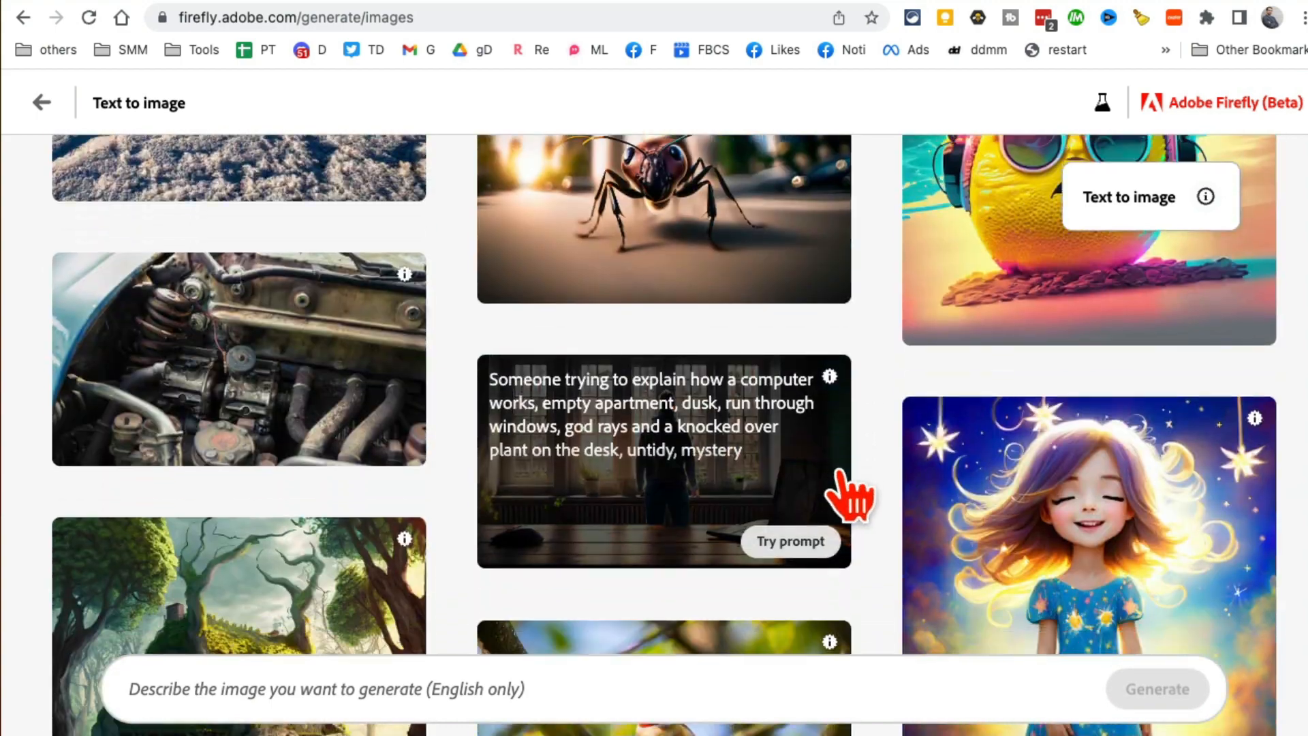
pyautogui.scroll(-3)
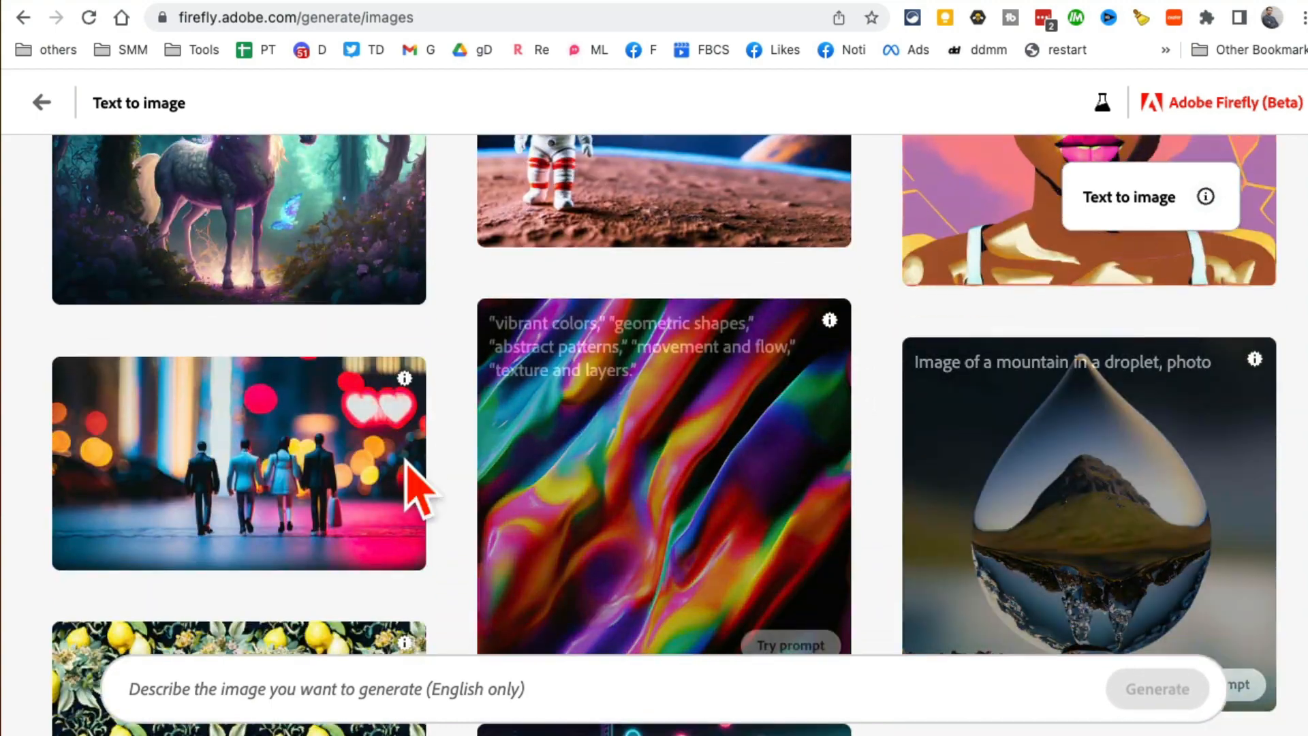
pyautogui.scroll(-3)
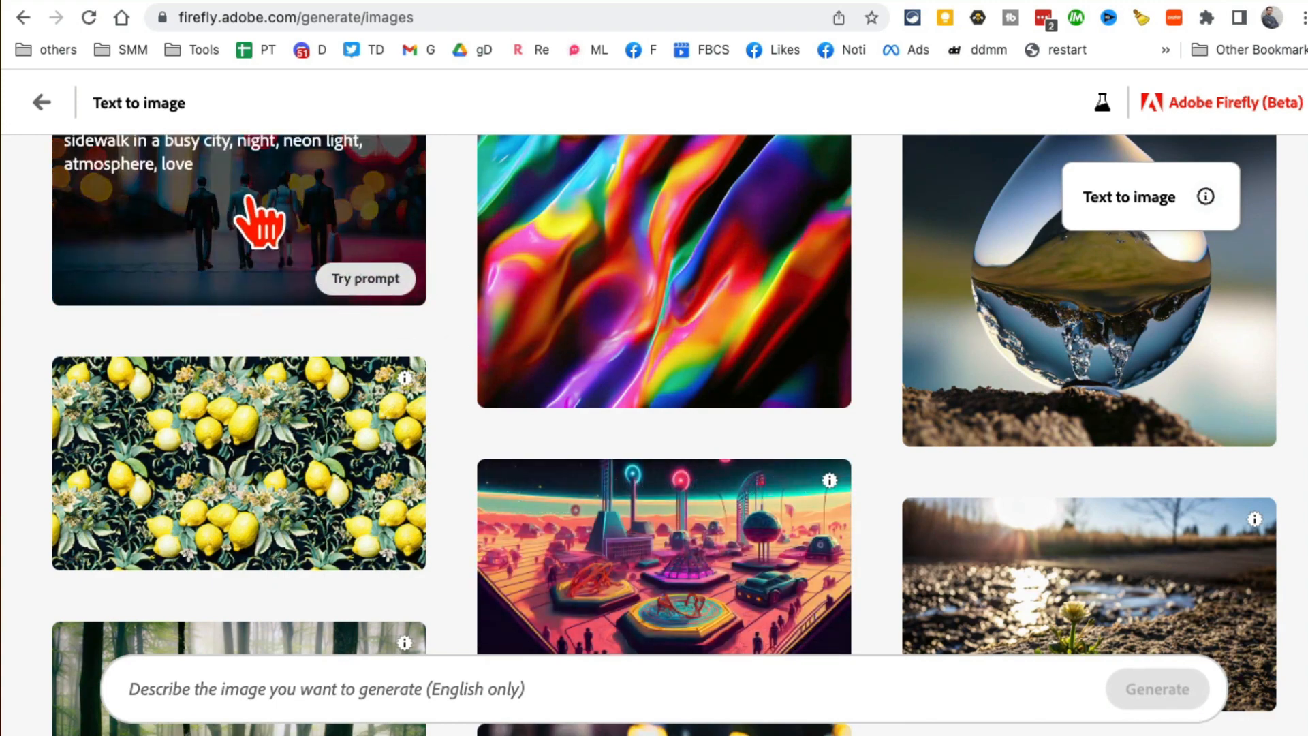
pyautogui.click(364, 279)
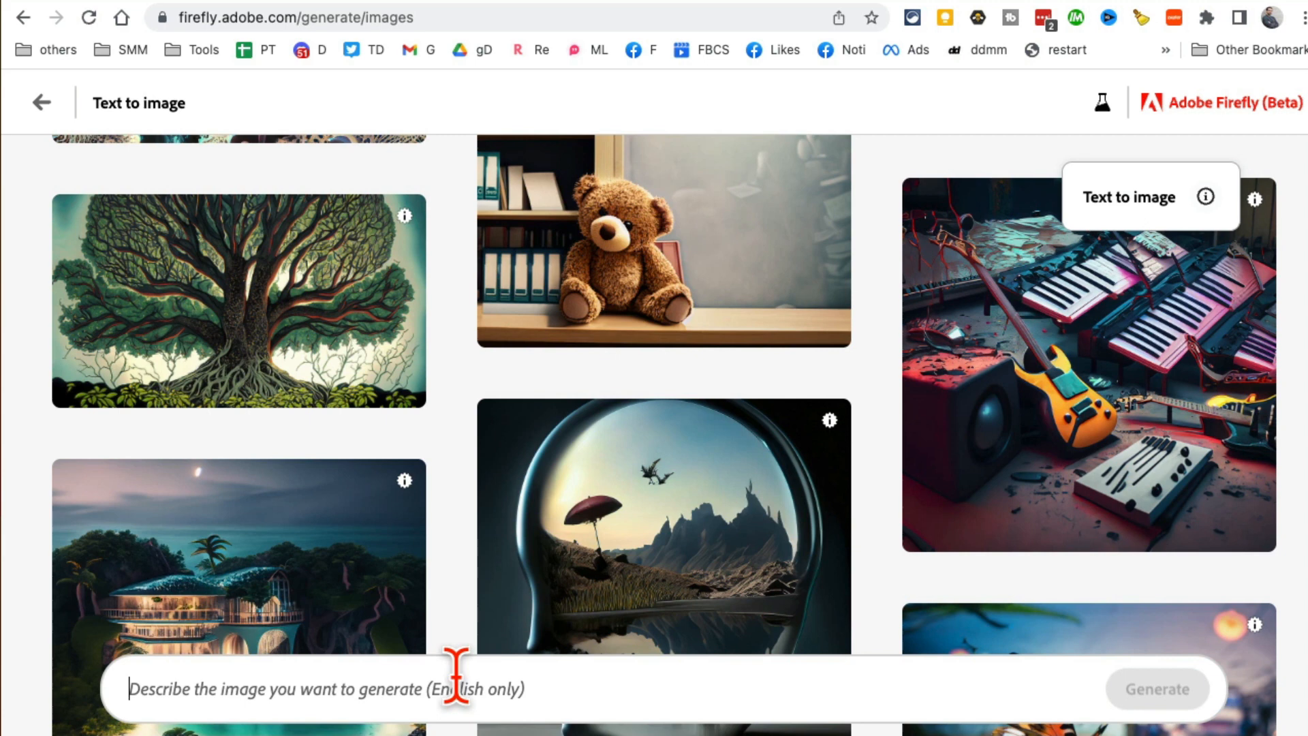
# - Enter the prompt 'black dog with pink glasses' to generate Art images
pyautogui.write('black dog with pink glasses')
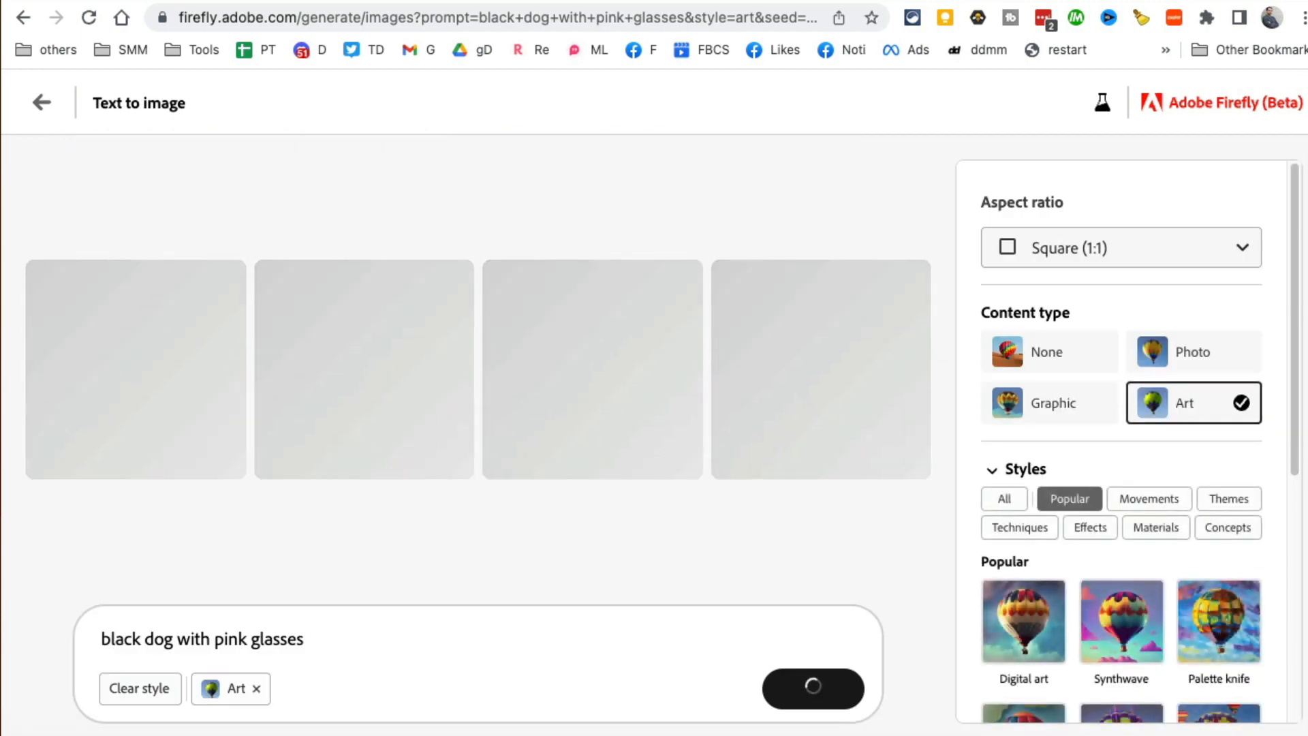
pyautogui.moveTo(1156, 207)
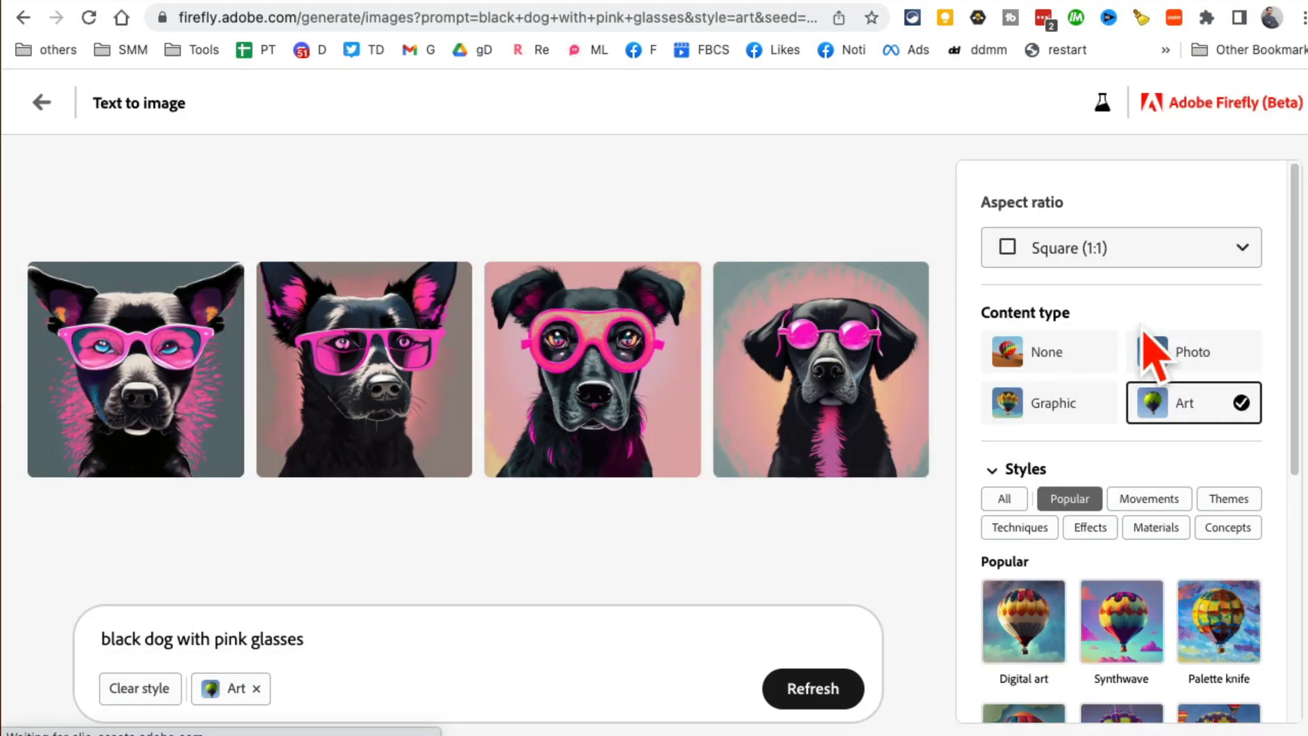
# - Regenerate the dog images at Widescreen (16:9) with Photo content type
pyautogui.click(1121, 247)
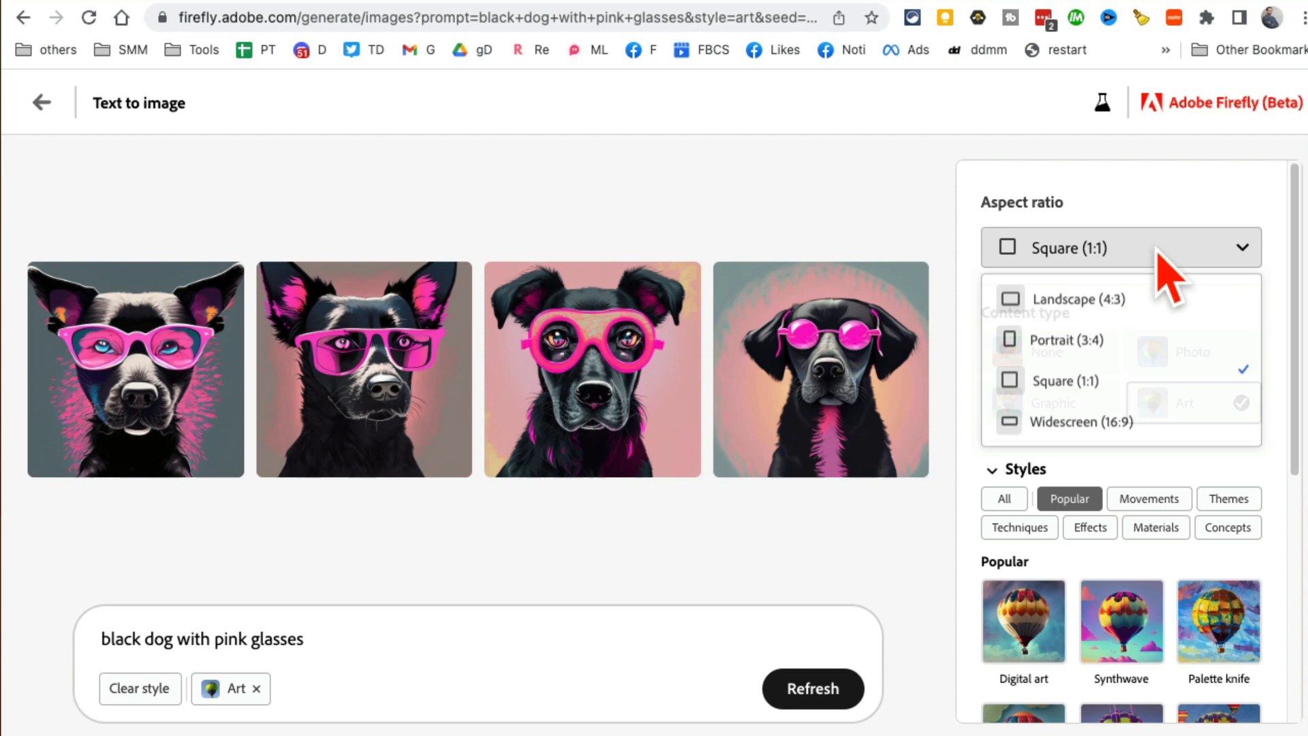
pyautogui.moveTo(1121, 423)
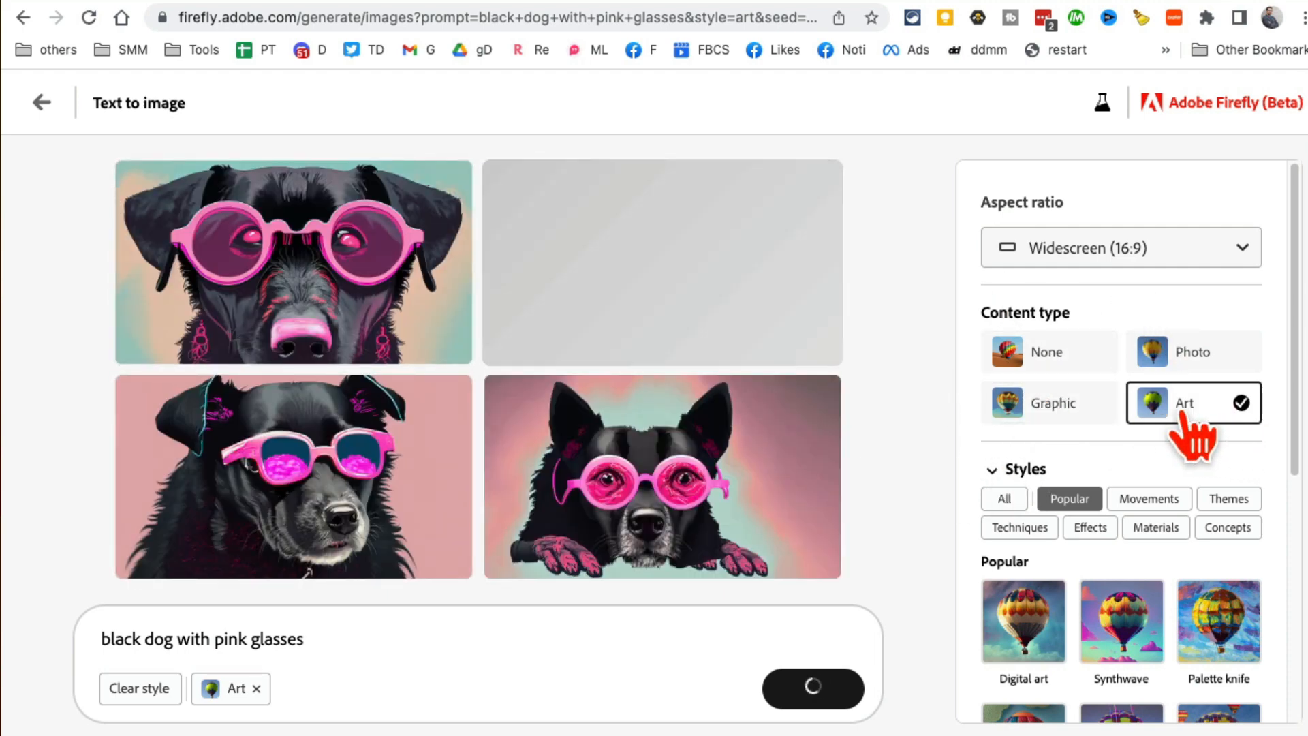
pyautogui.click(1193, 352)
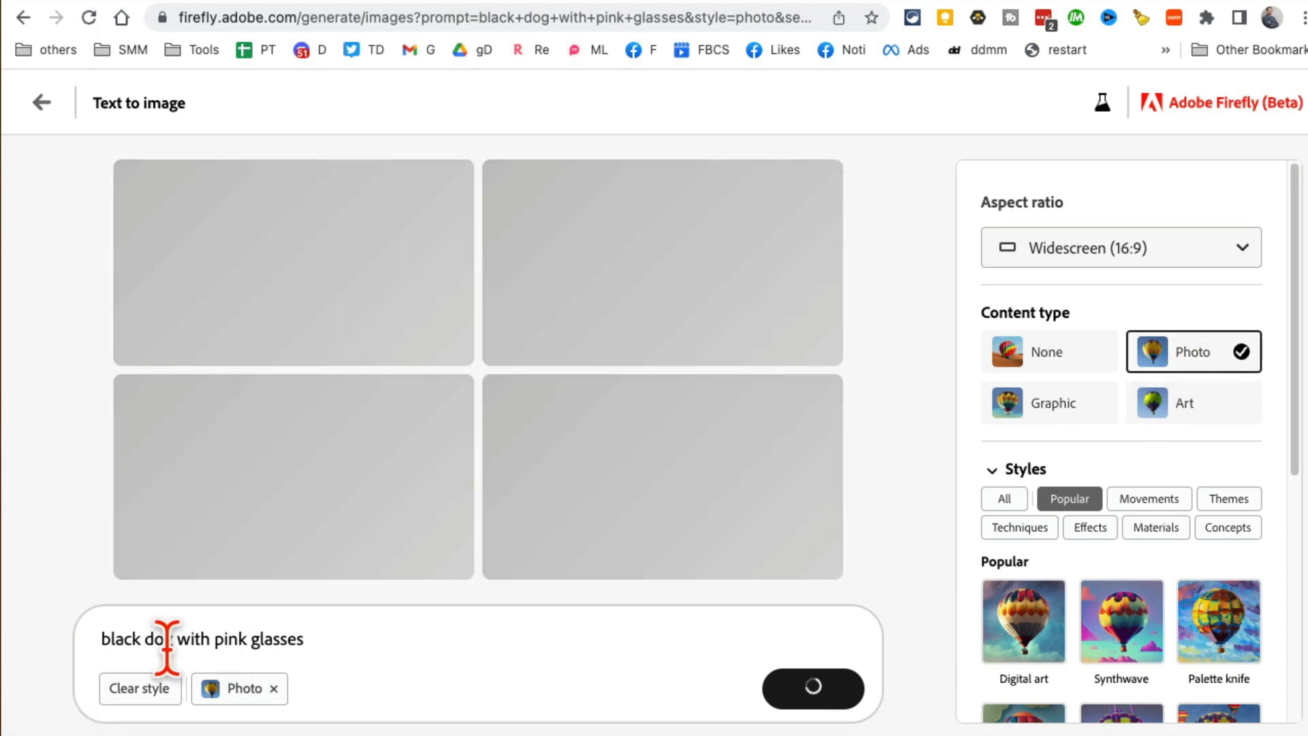
pyautogui.moveTo(423, 208)
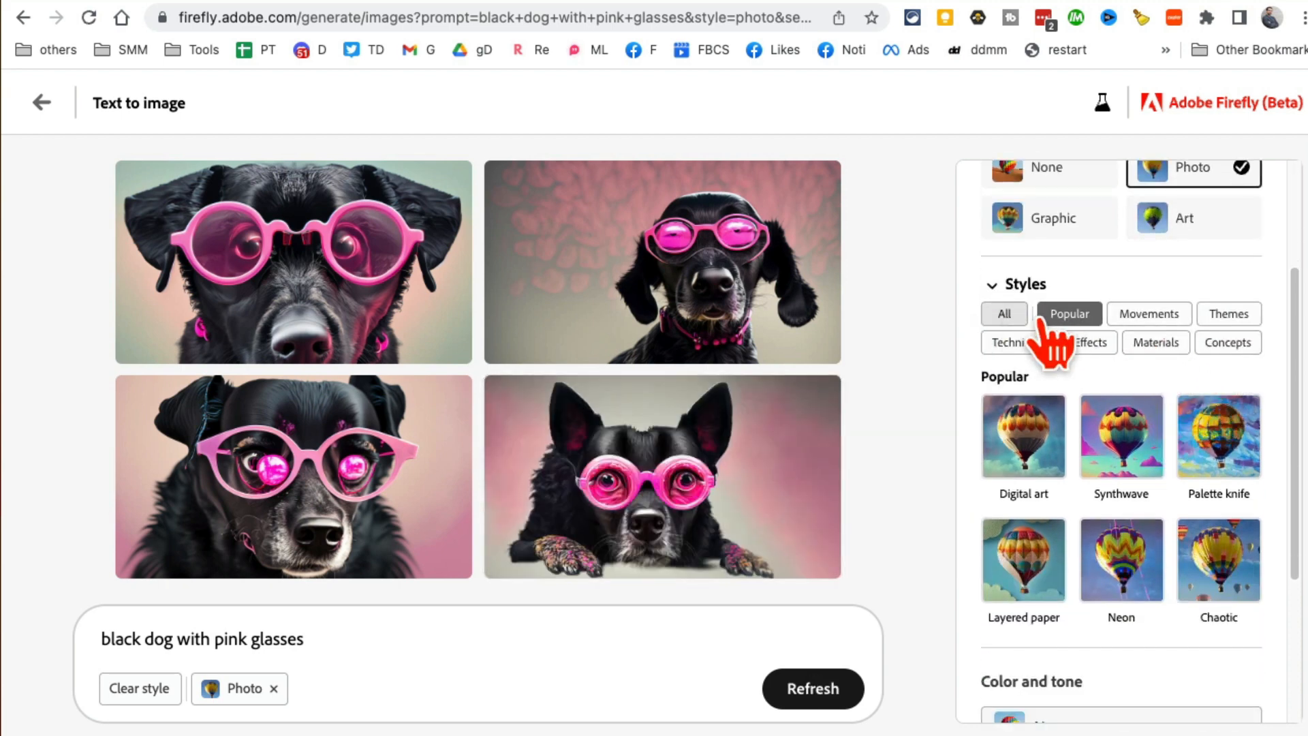
# - Add the Cool tone color and tone style to the dog photos
pyautogui.scroll(-3)
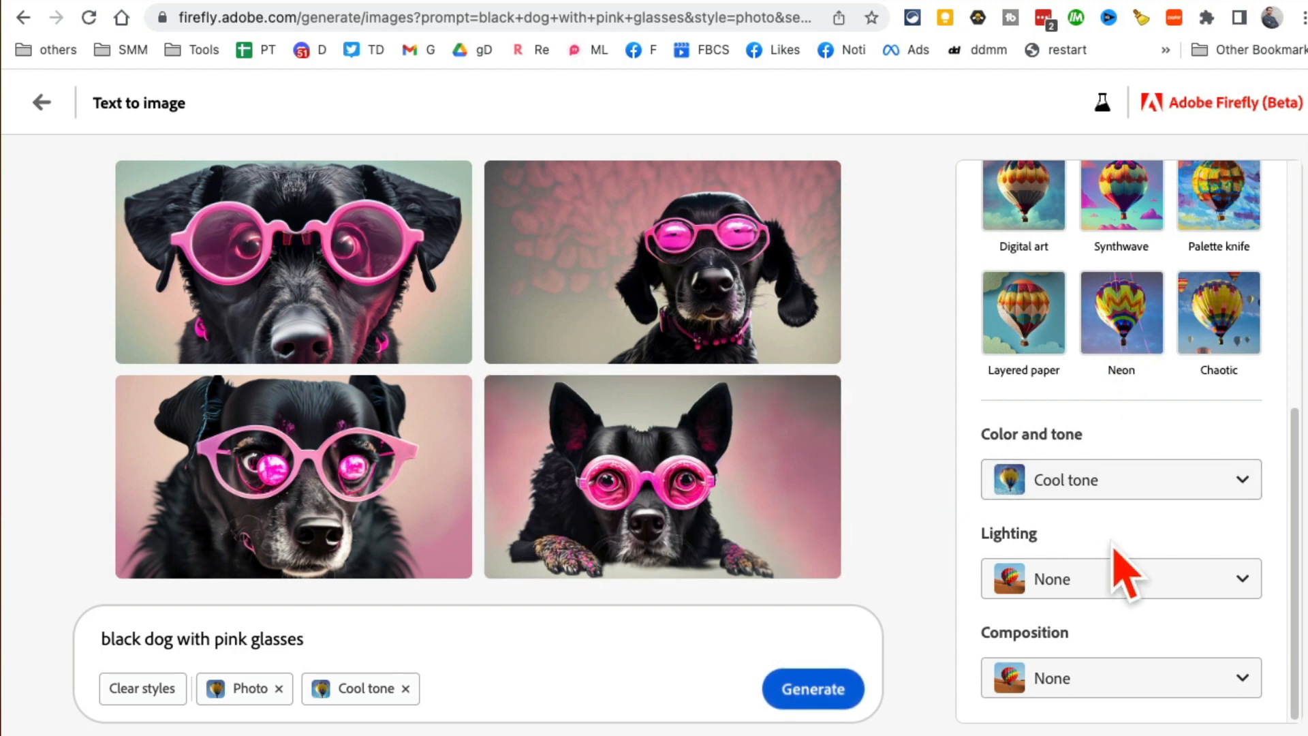
pyautogui.click(1120, 579)
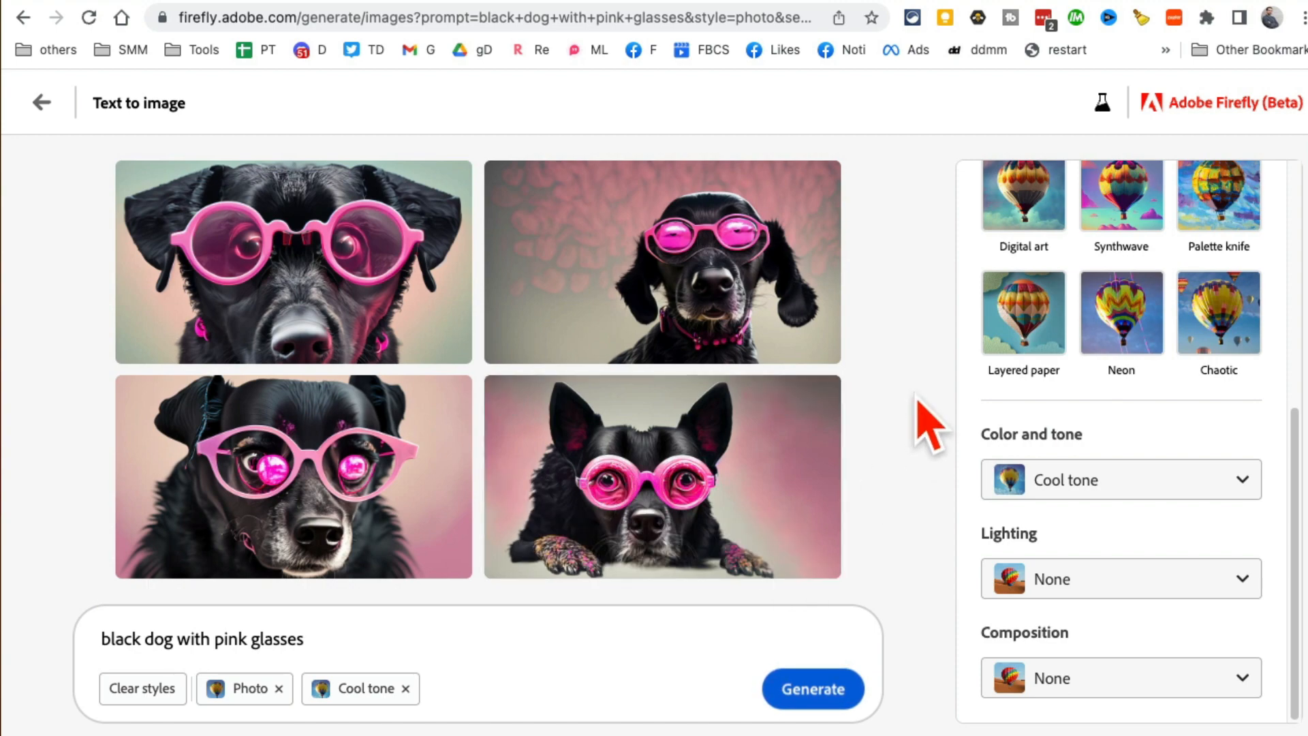
# - Open the second black dog photo in a full-size preview
pyautogui.click(663, 262)
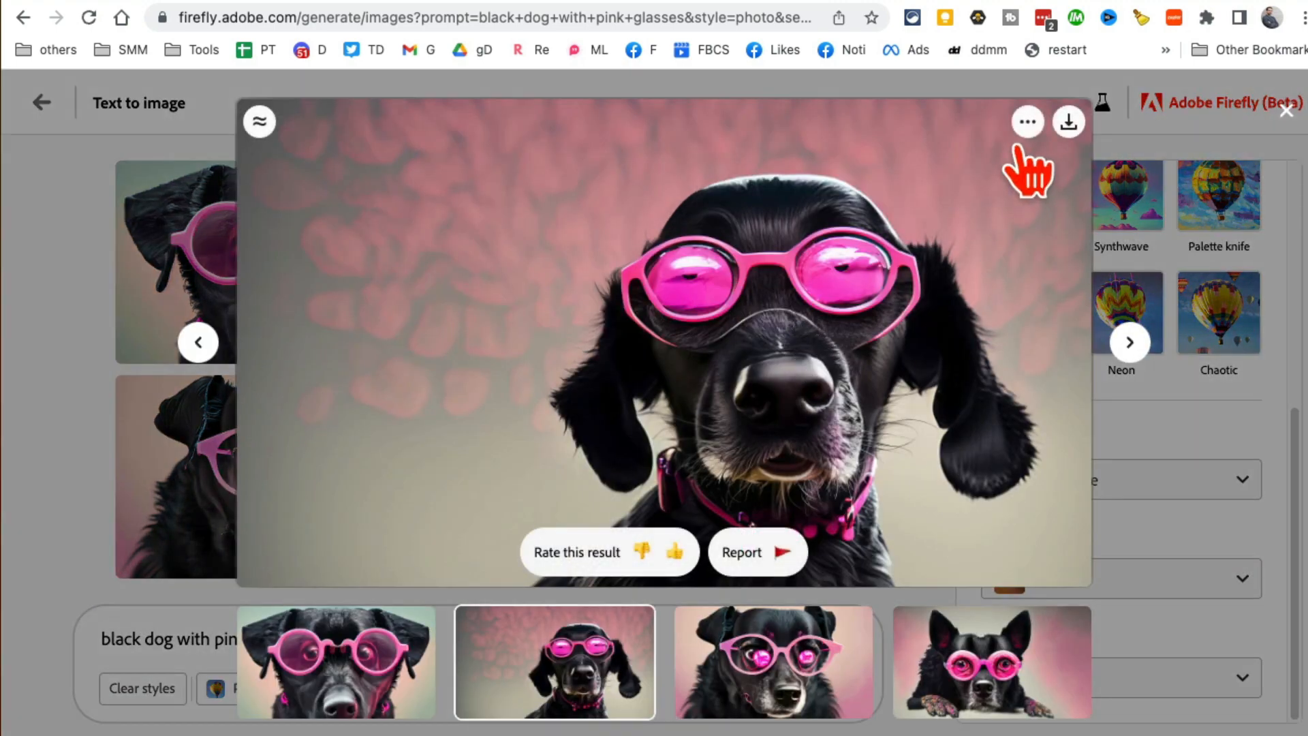
pyautogui.moveTo(1068, 121)
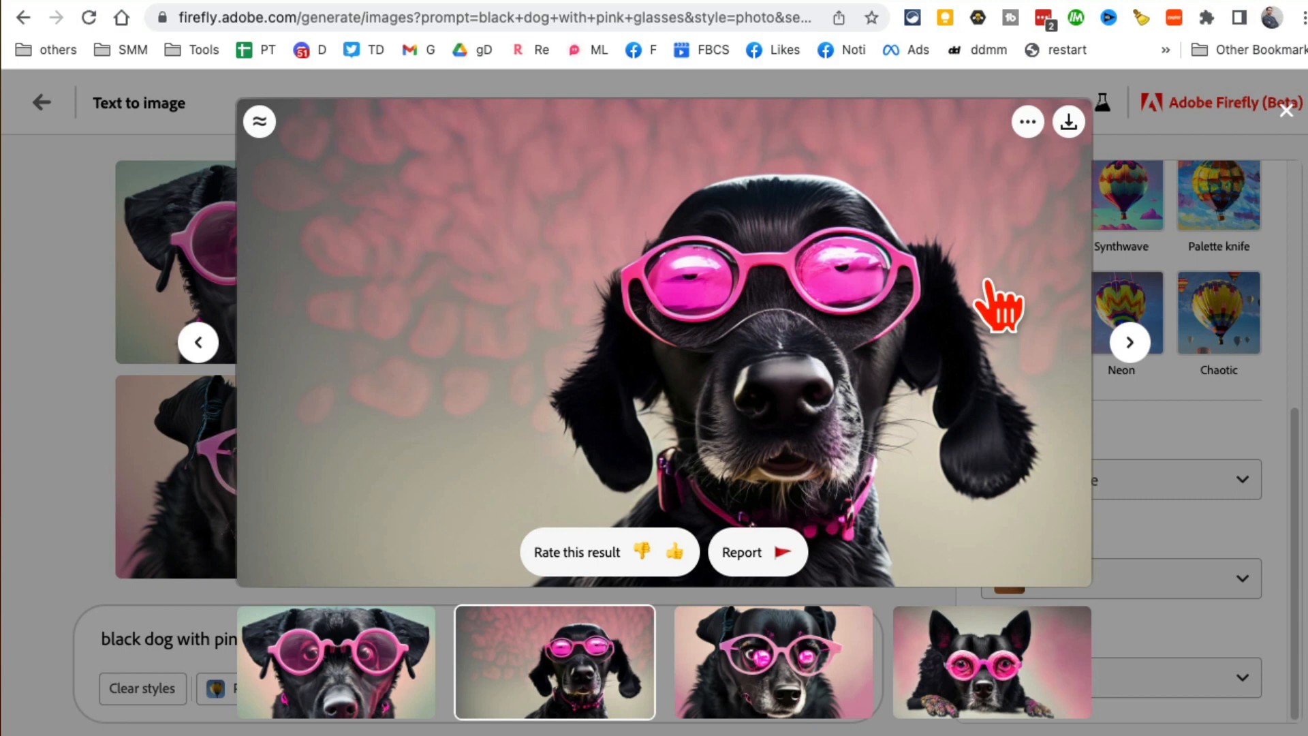
pyautogui.moveTo(762, 413)
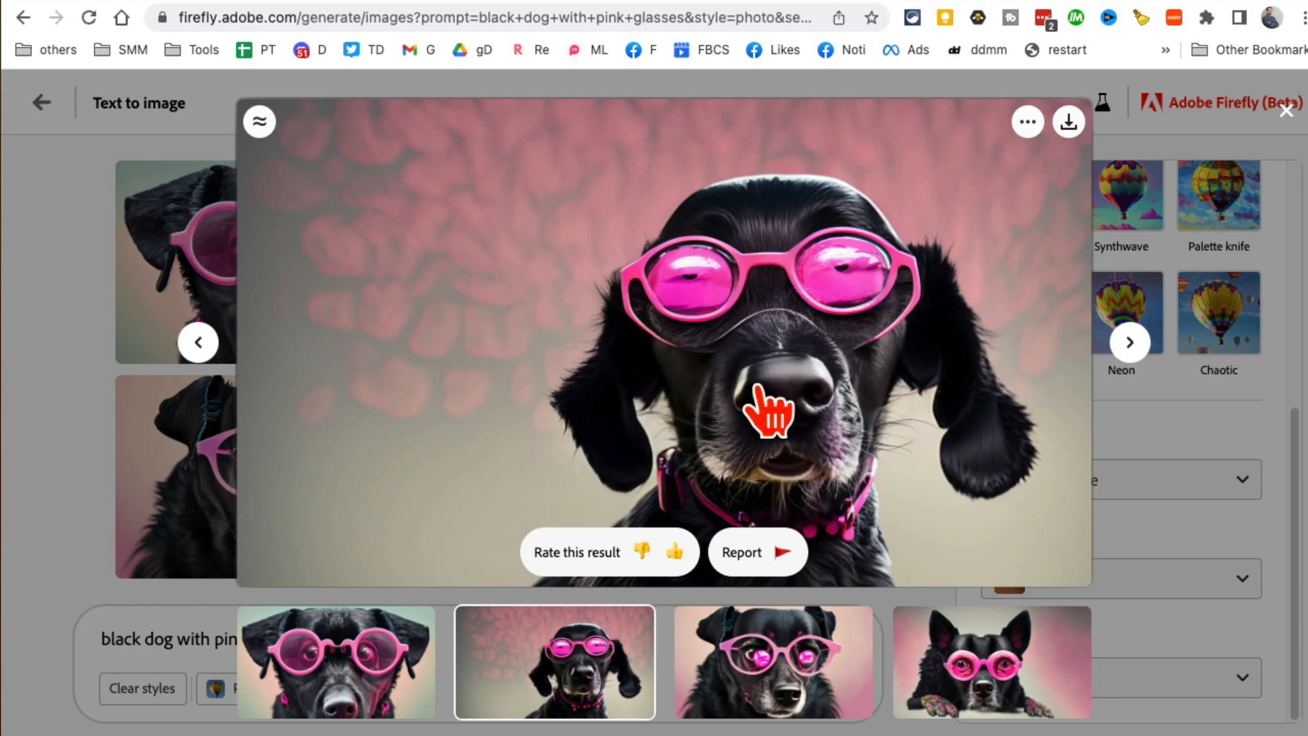
pyautogui.moveTo(774, 415)
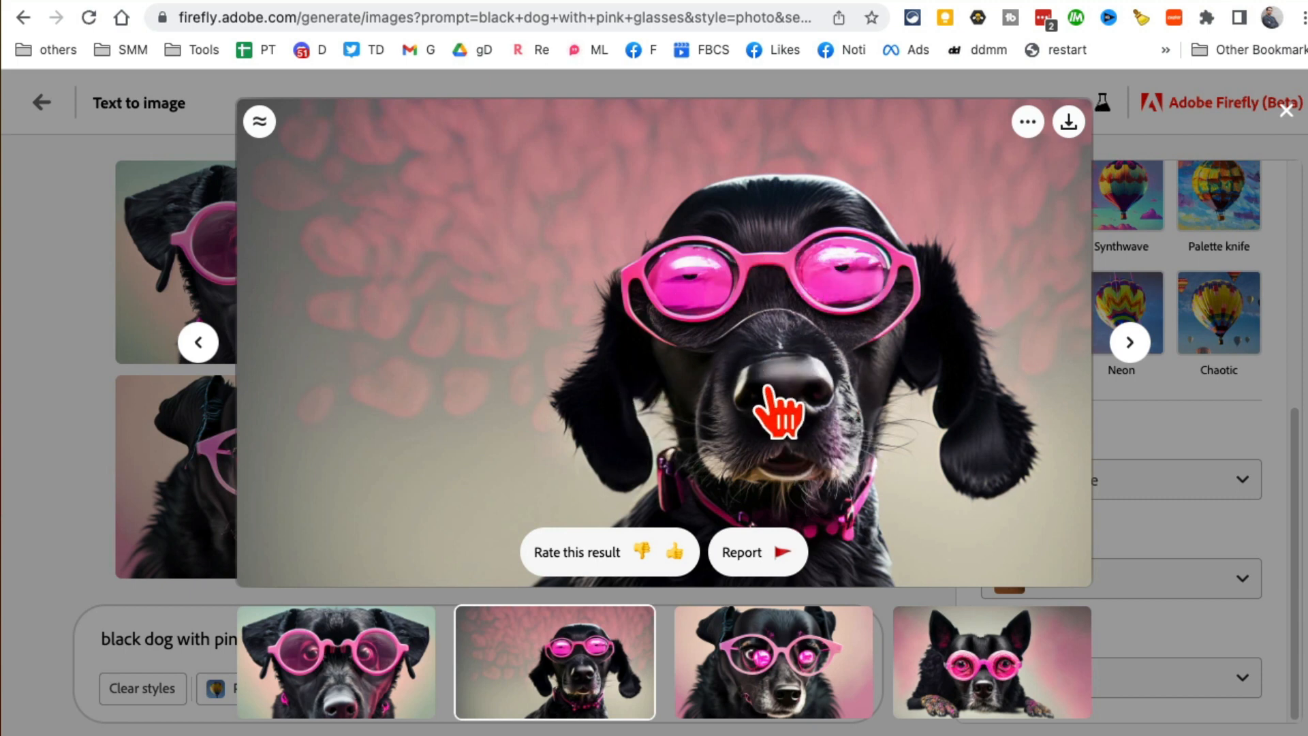
pyautogui.moveTo(704, 338)
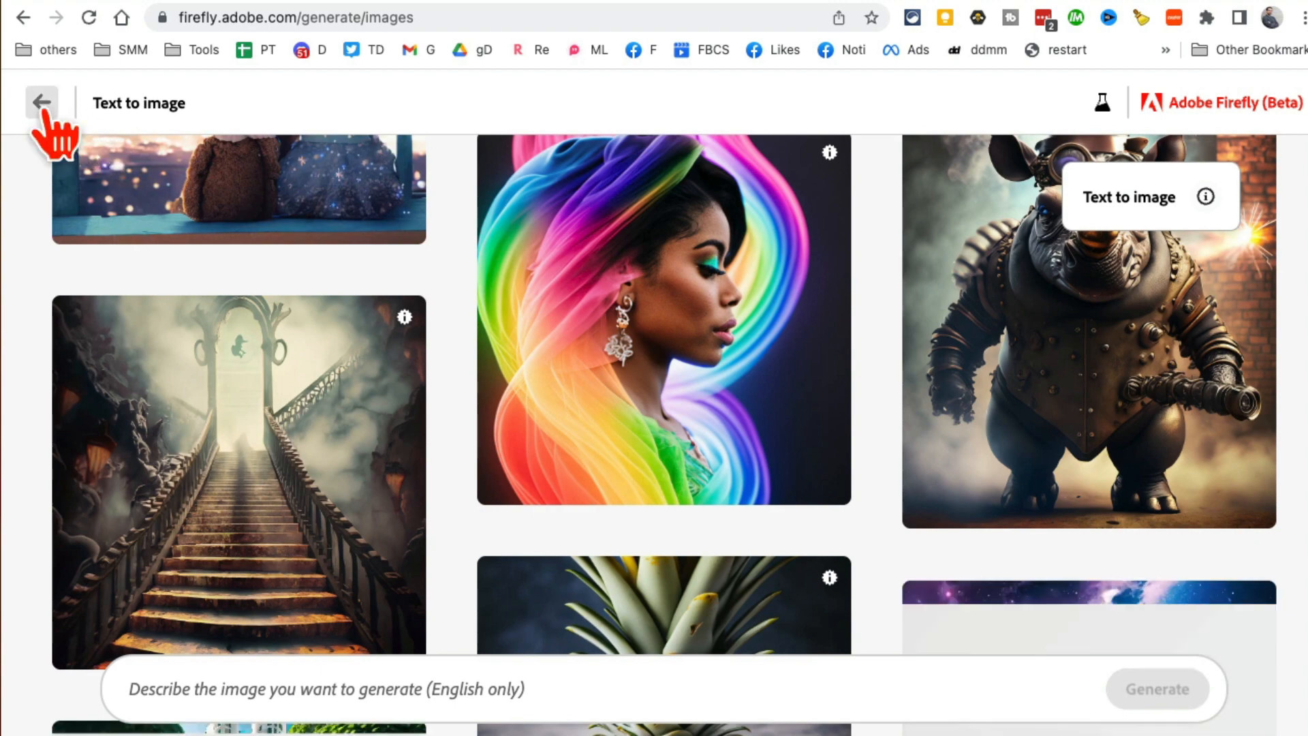
# - Go home, start the Text effects generator, and enter 'firefly' as the text
pyautogui.click(42, 102)
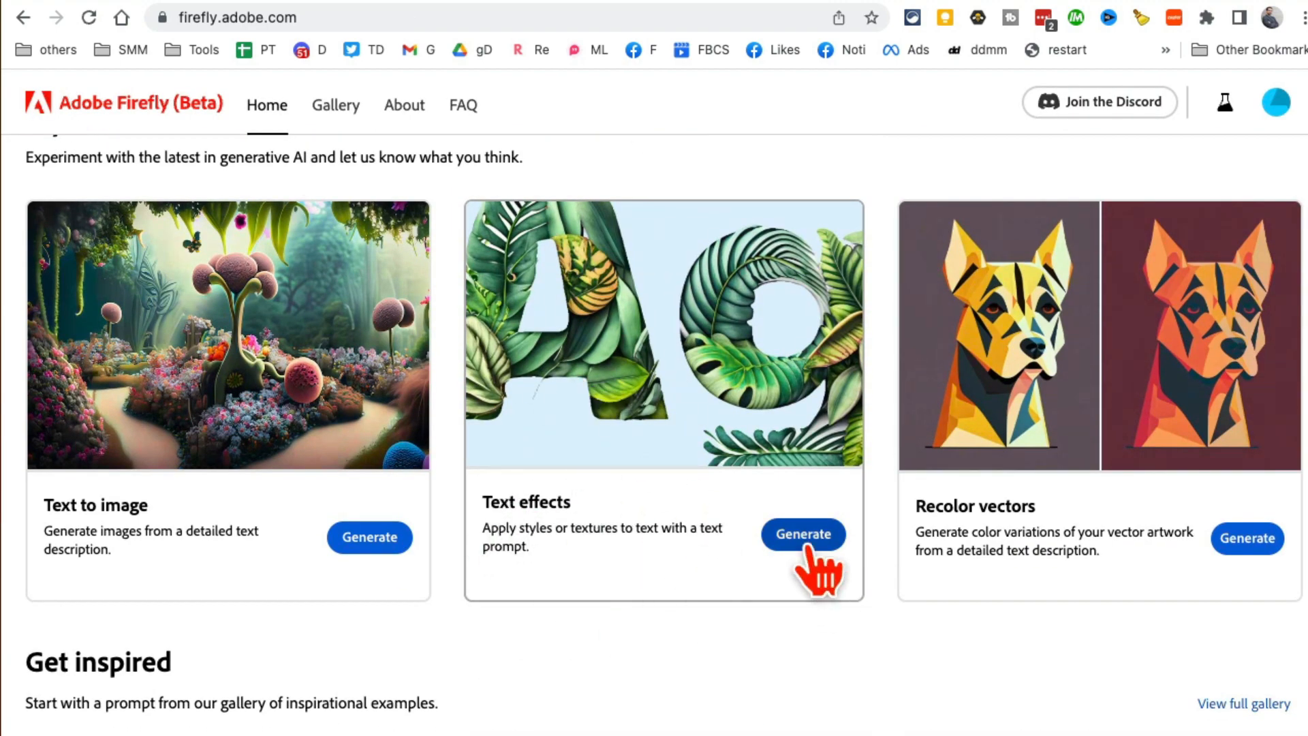
pyautogui.click(802, 534)
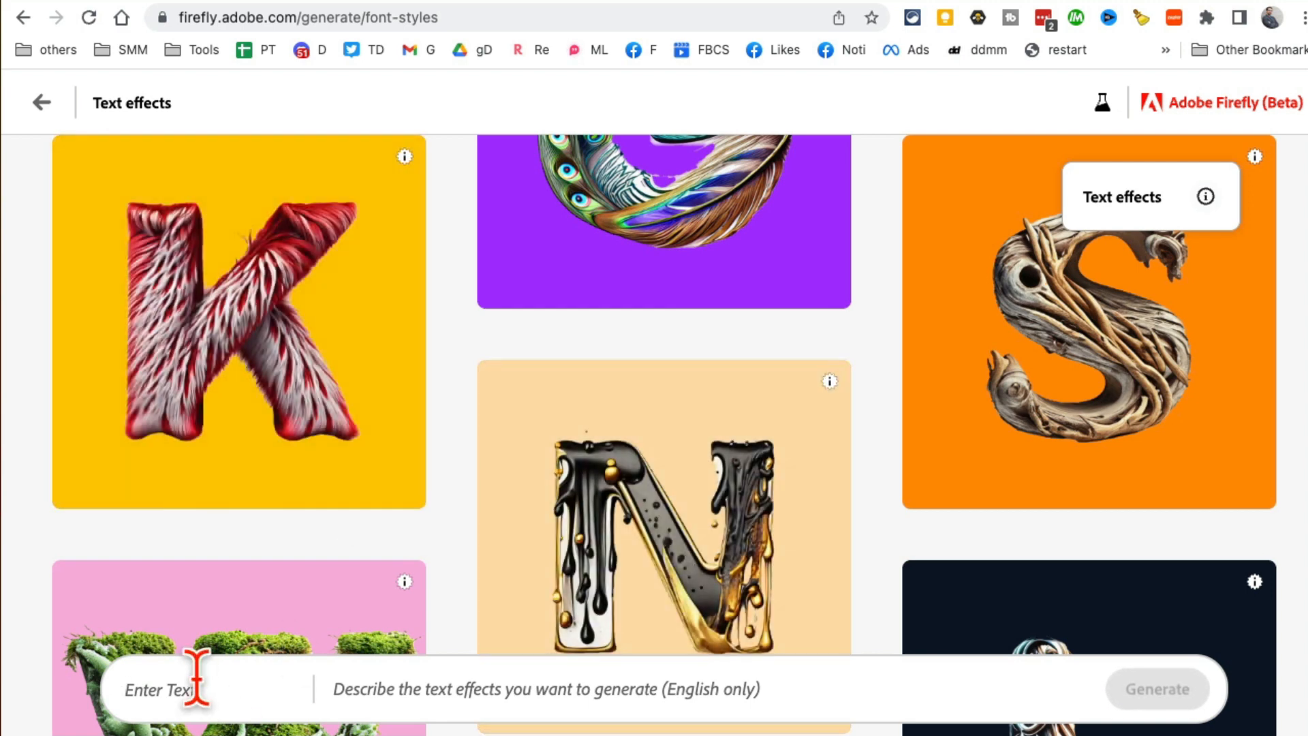
pyautogui.write('abc')
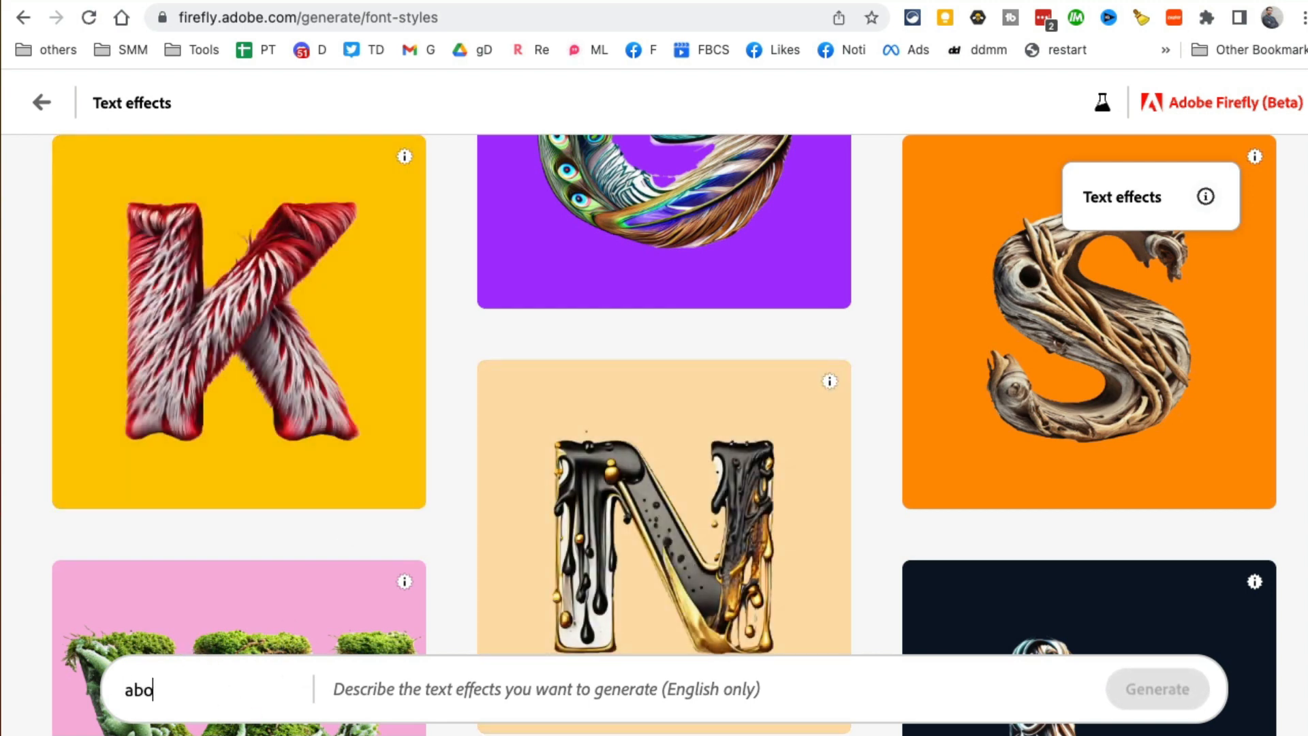
pyautogui.write('ado')
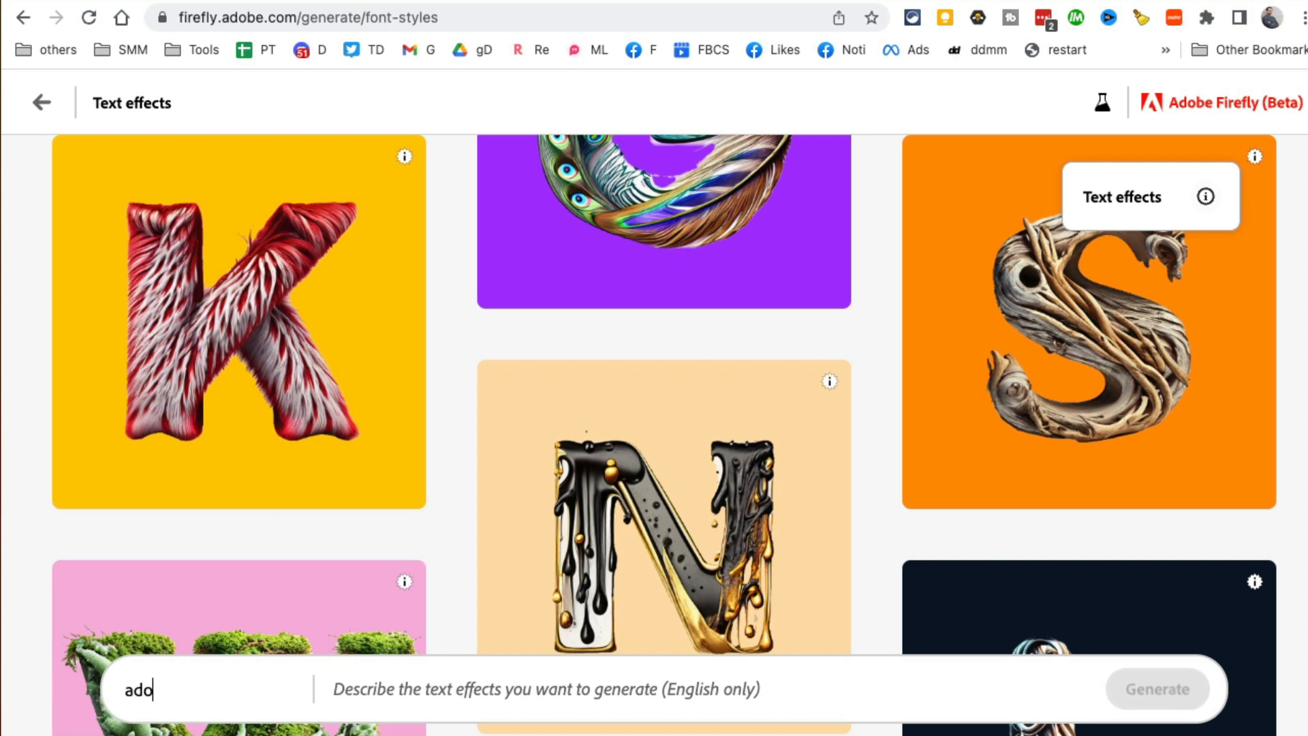
pyautogui.write('firefly')
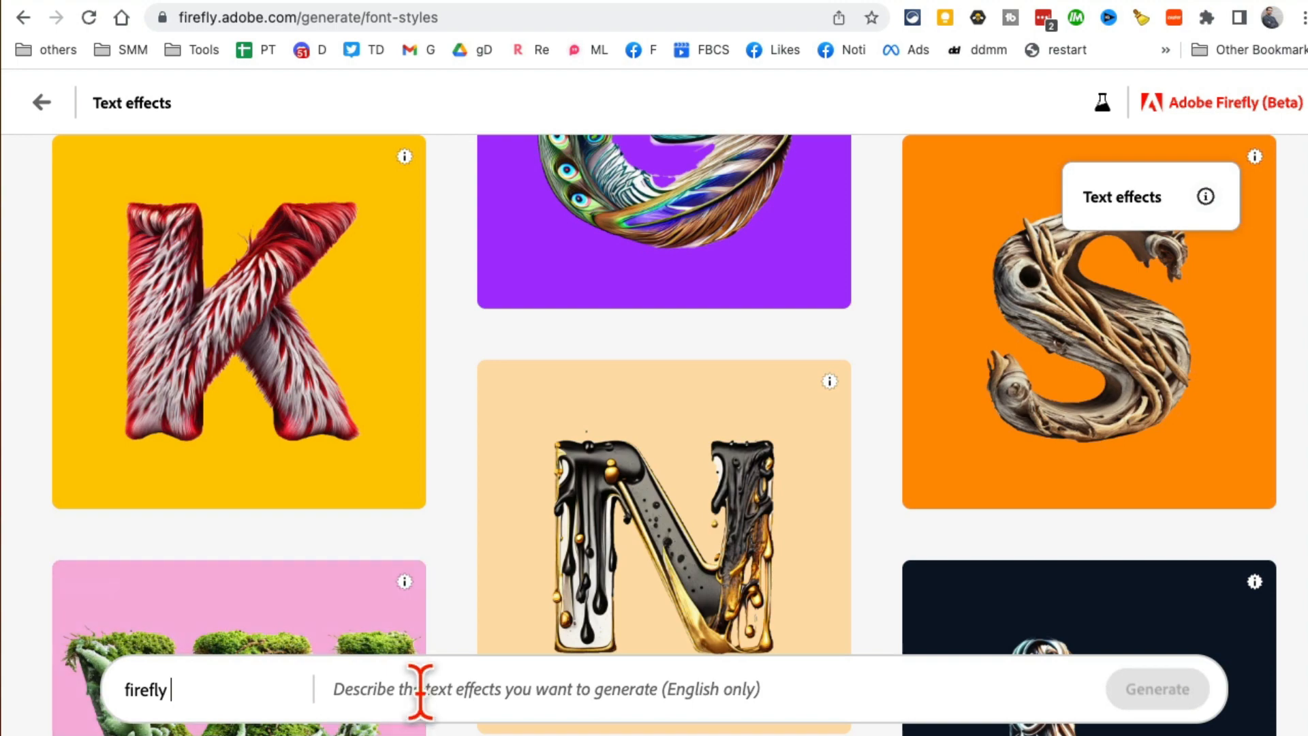
pyautogui.scroll(-3)
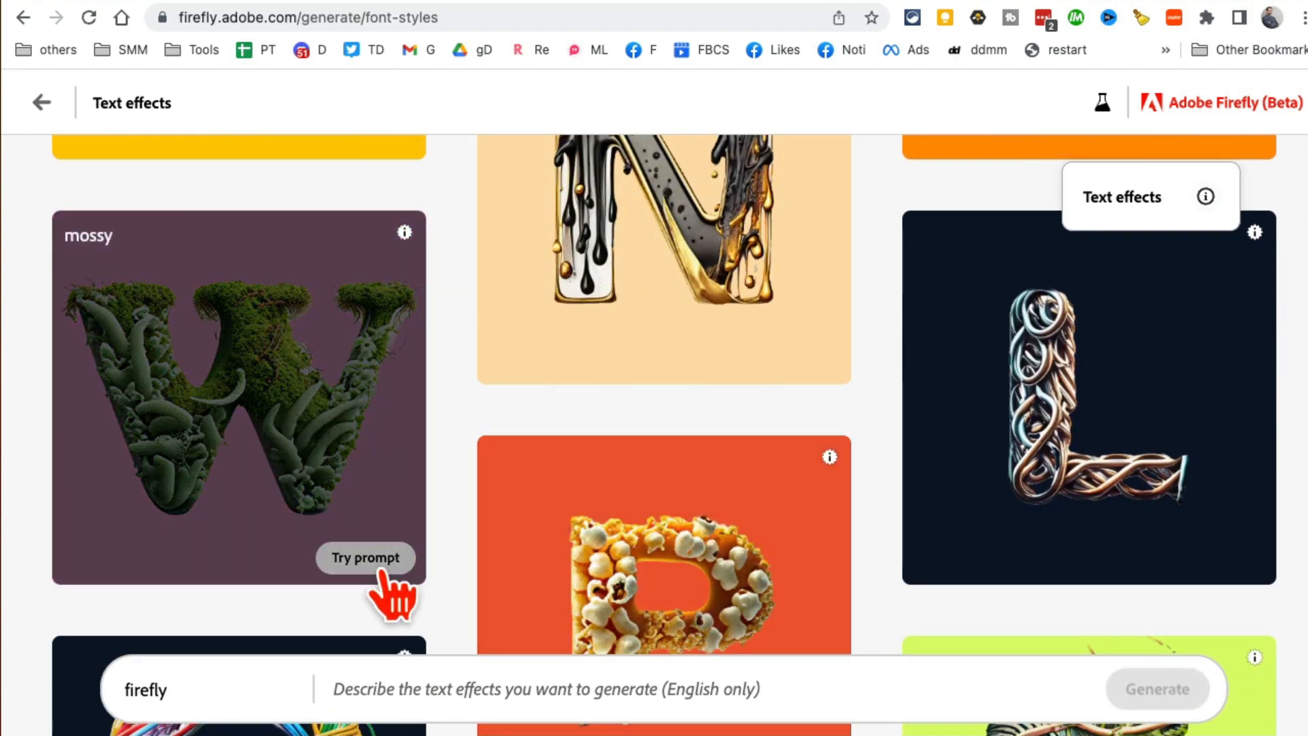
# - Apply the mossy sample effect and replace the word Firefly with 'ali'
pyautogui.click(365, 558)
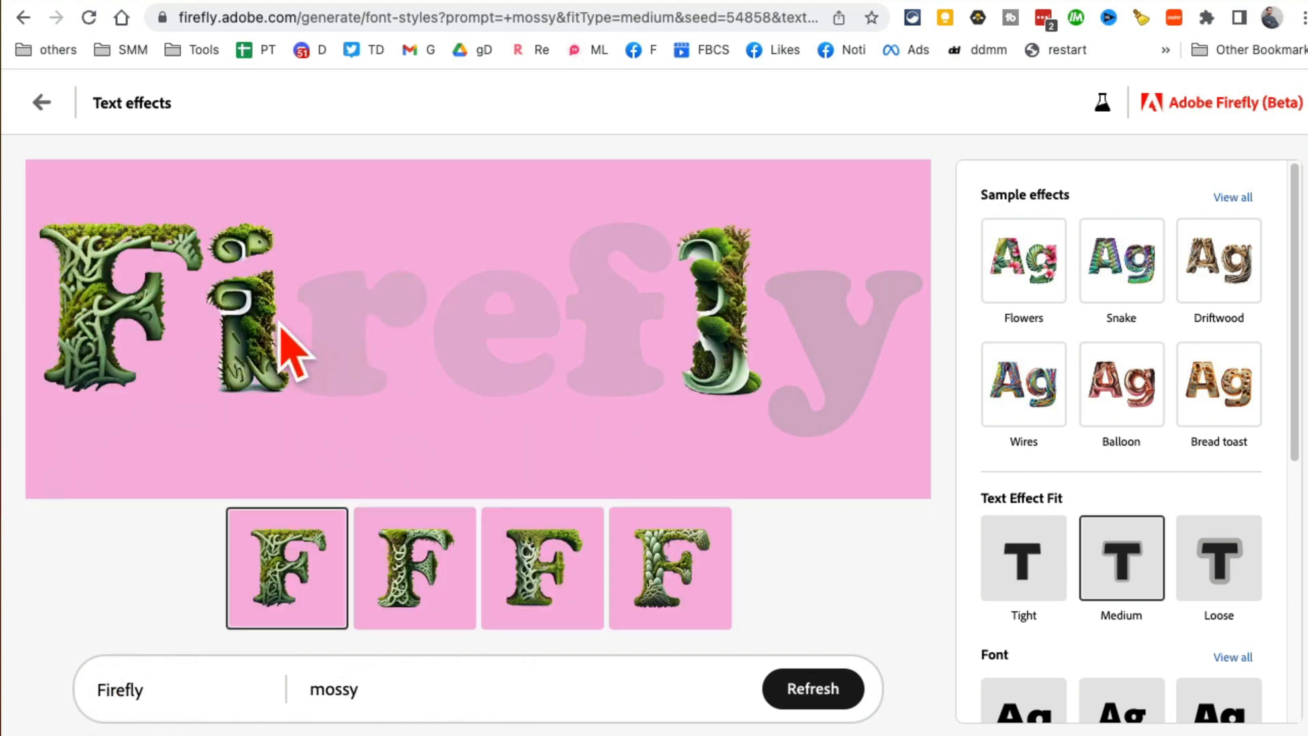
pyautogui.moveTo(631, 405)
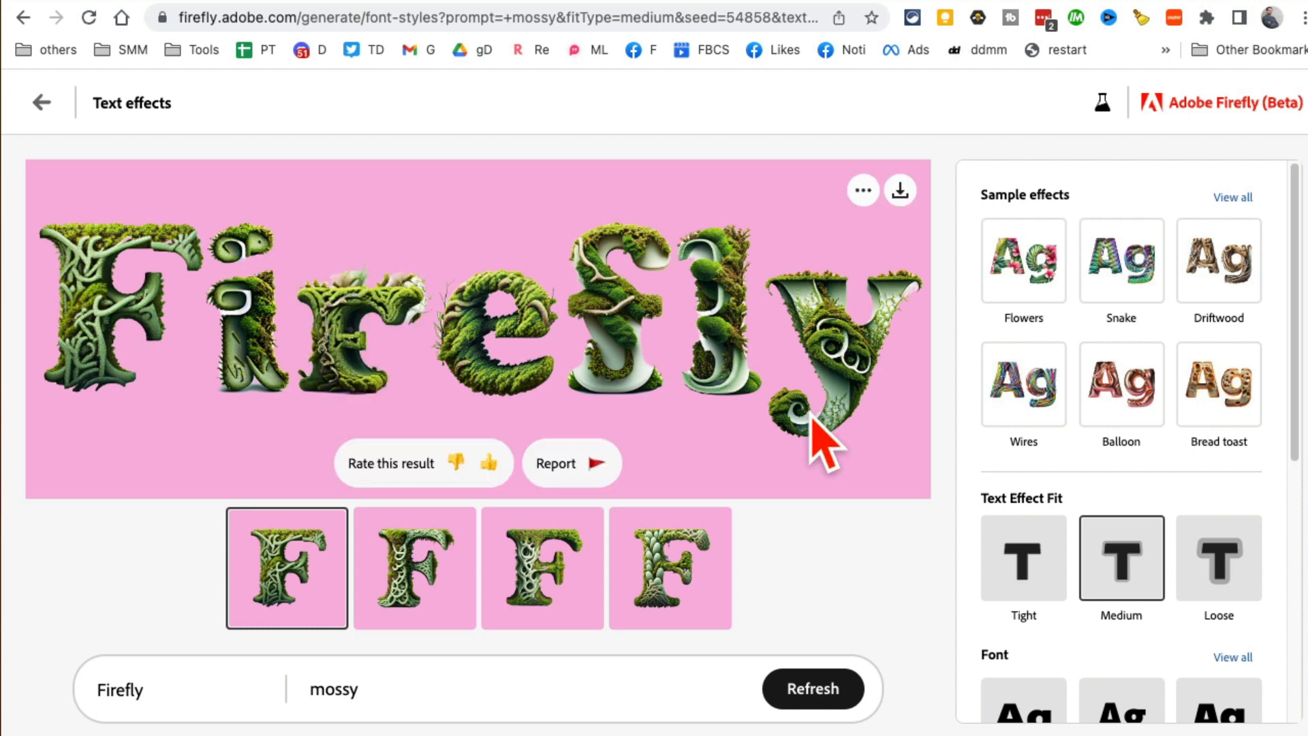
pyautogui.doubleClick(121, 690)
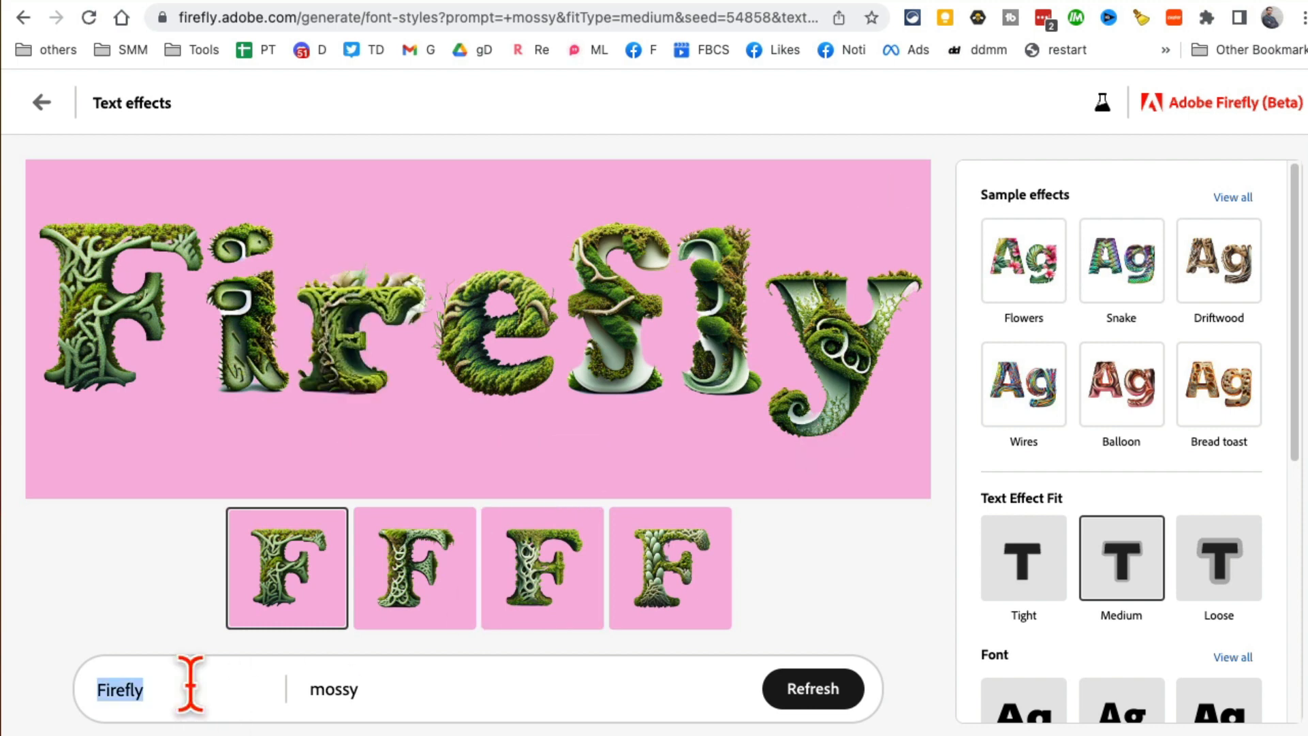
pyautogui.click(813, 688)
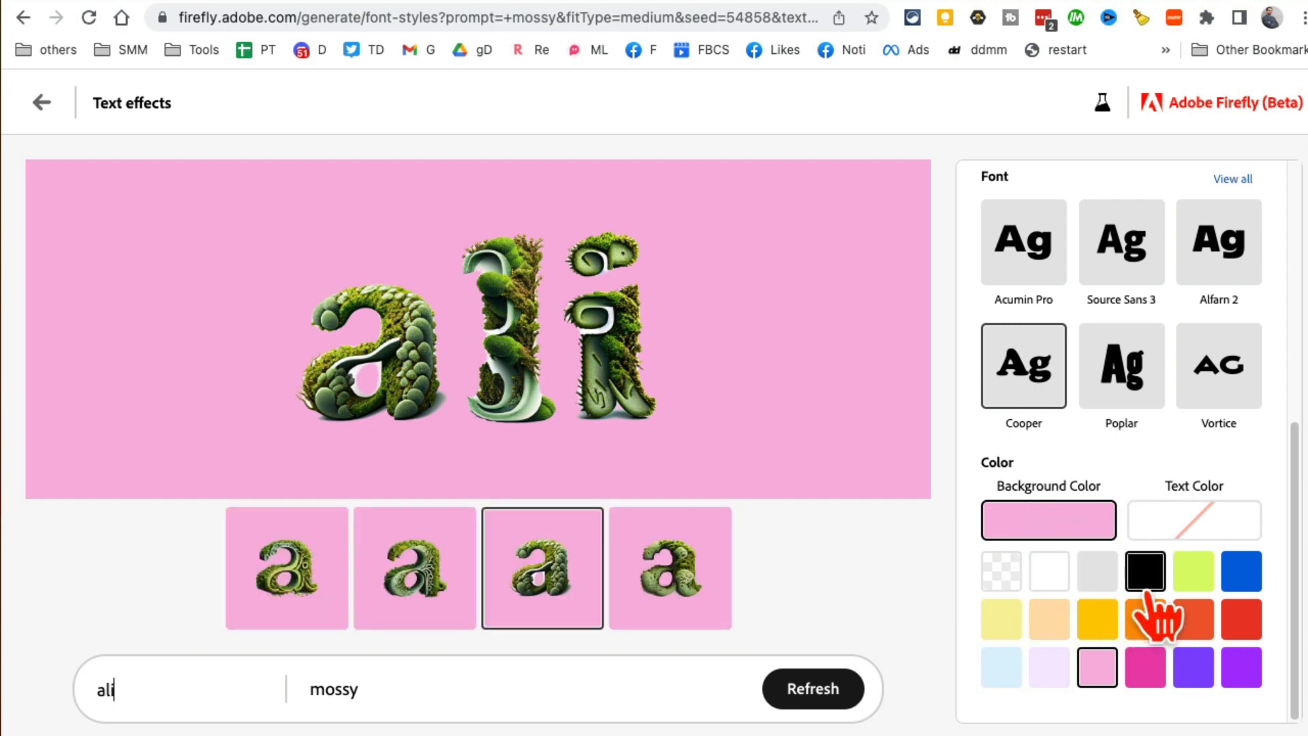
# - Set a purple background, change the text to 'nike', and generate
pyautogui.click(1241, 572)
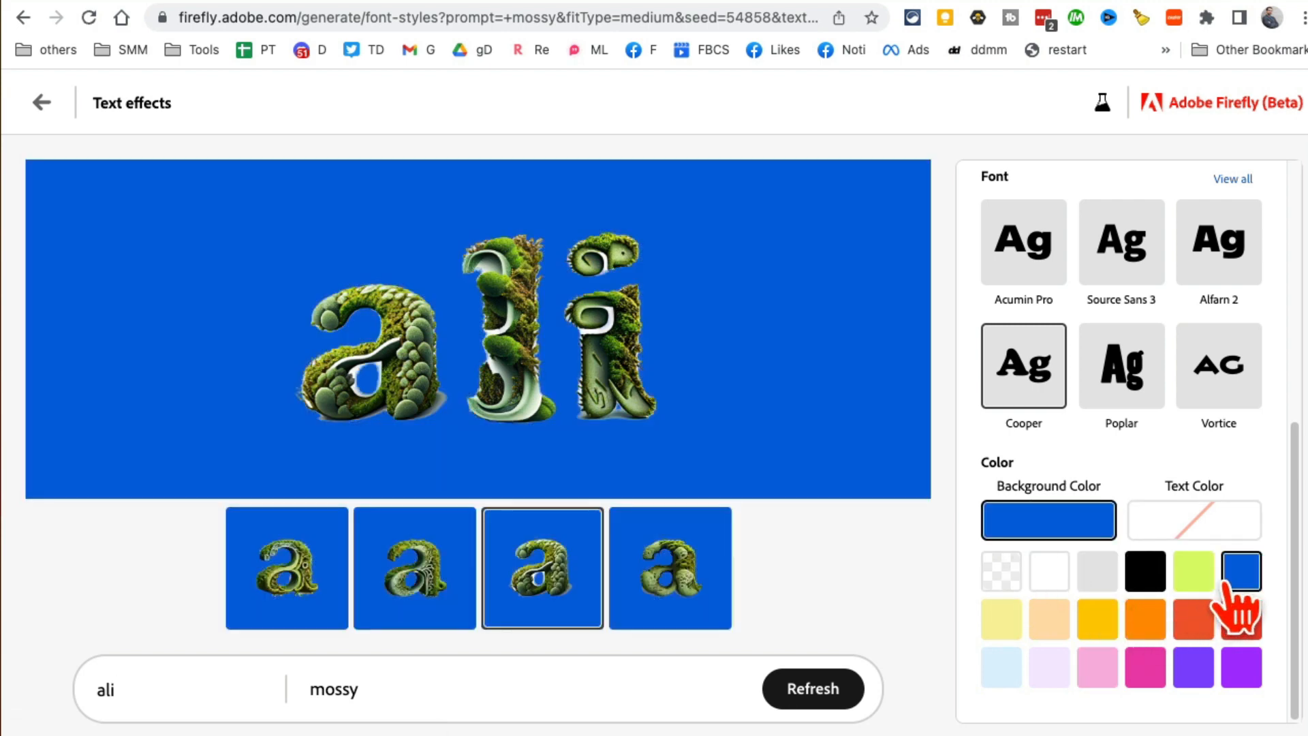
pyautogui.click(1238, 677)
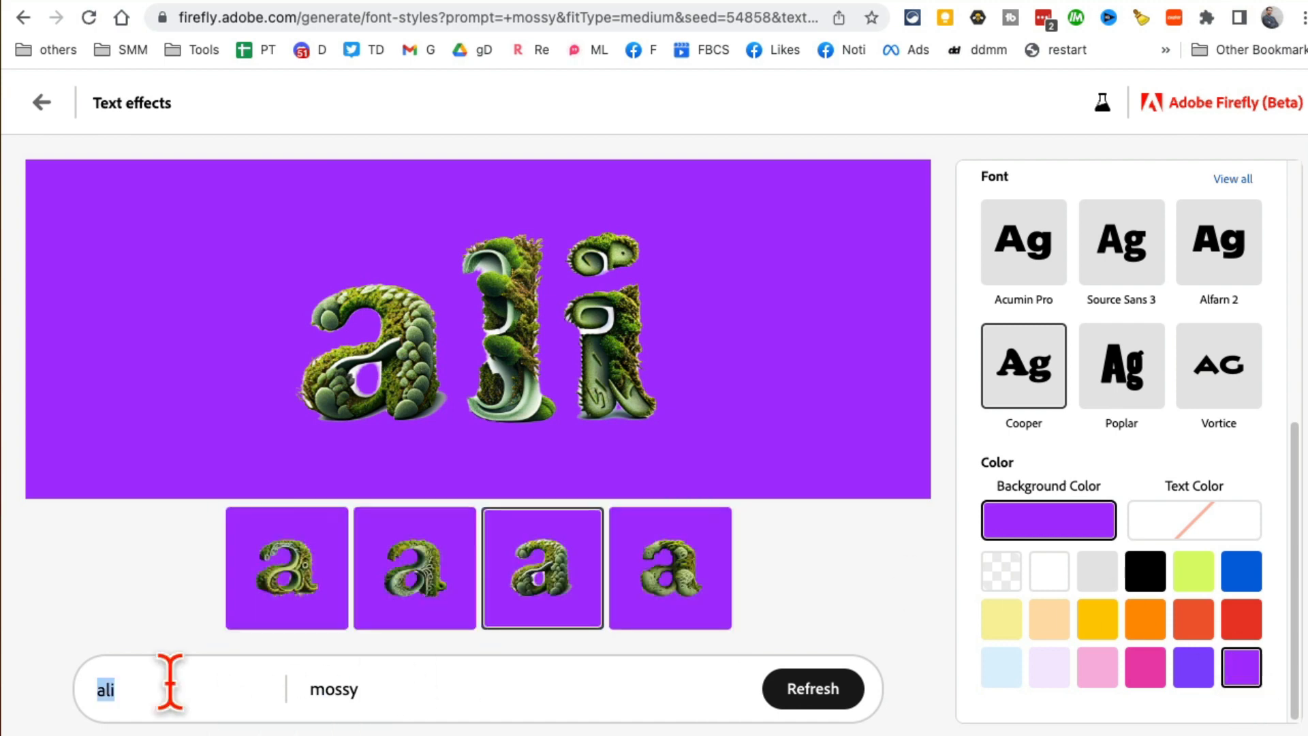
pyautogui.write('nike')
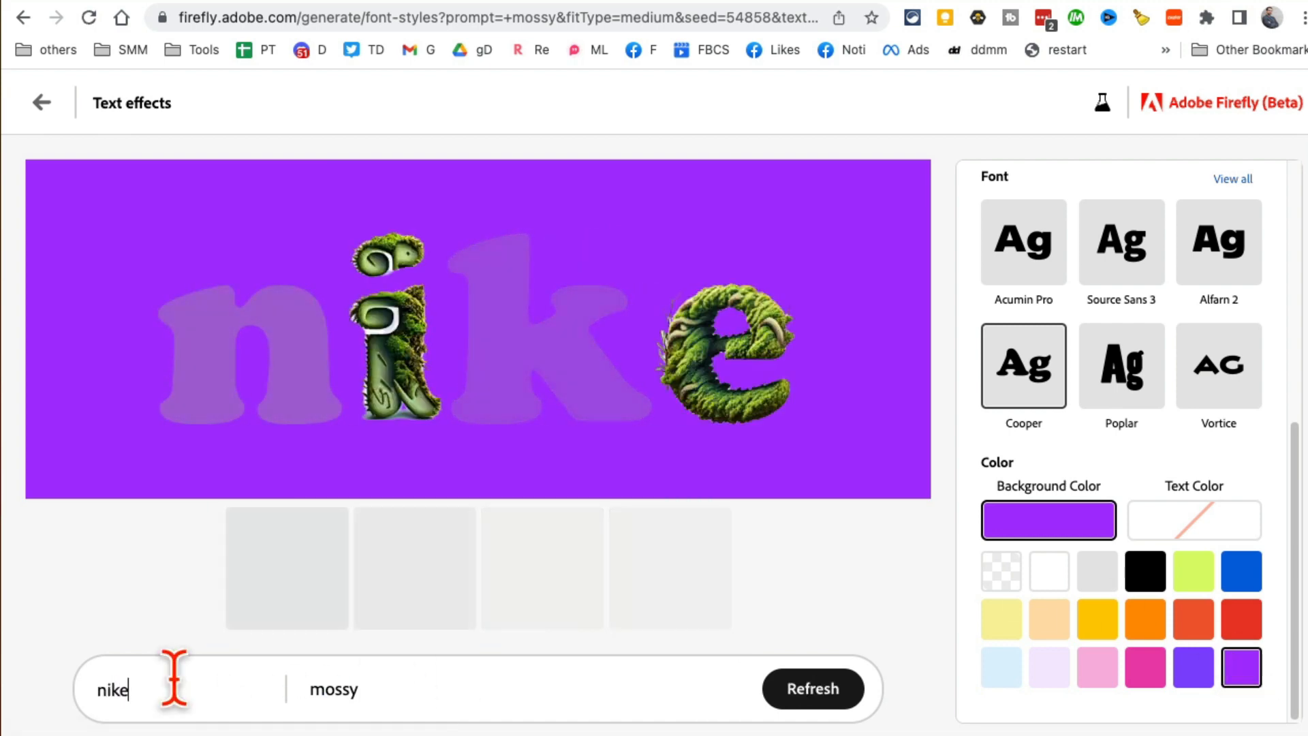
pyautogui.moveTo(1227, 385)
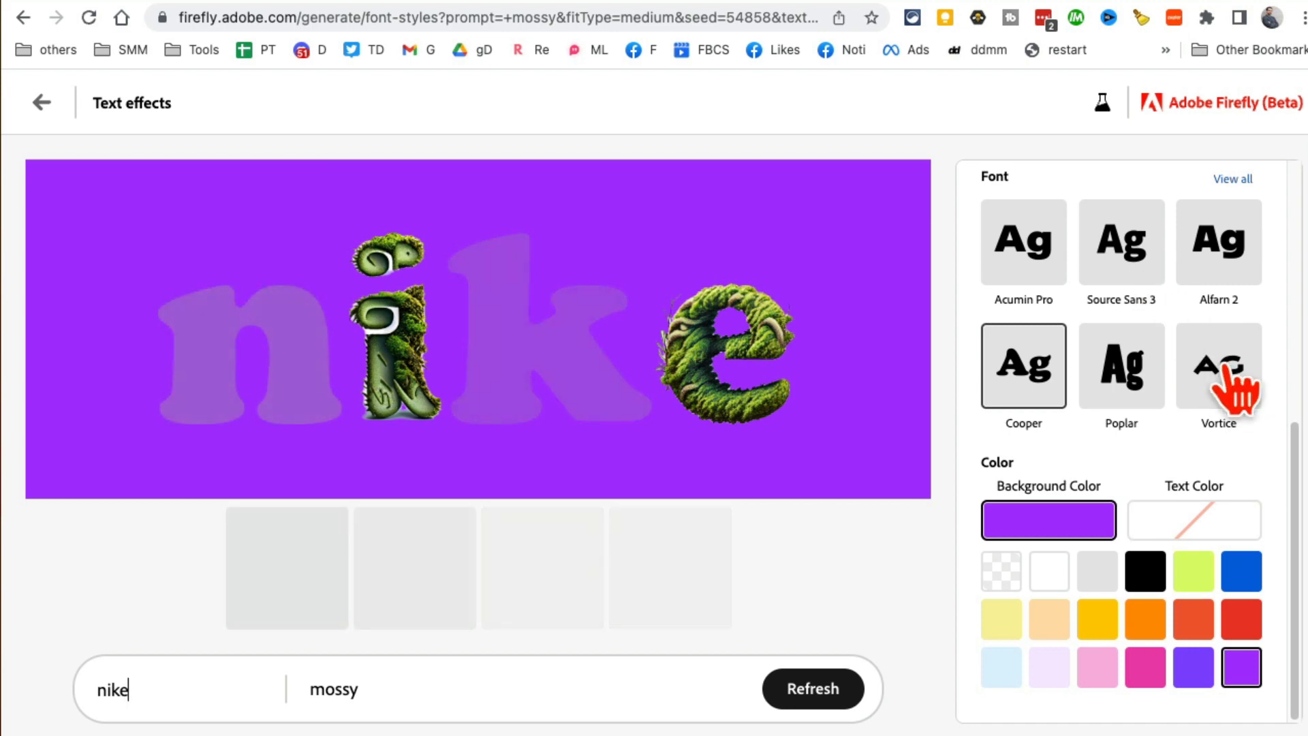
pyautogui.click(1218, 364)
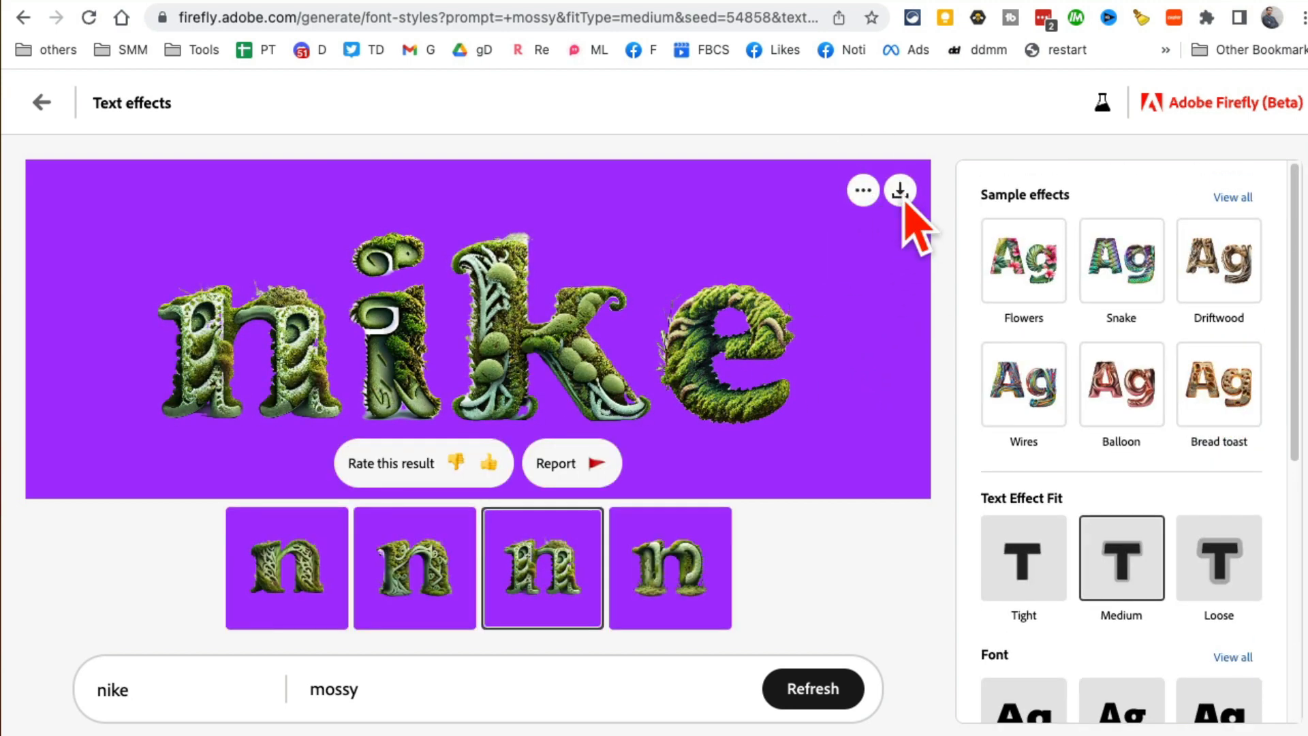
# - Start a download, cancel it, and return to the Text effects gallery
pyautogui.click(900, 190)
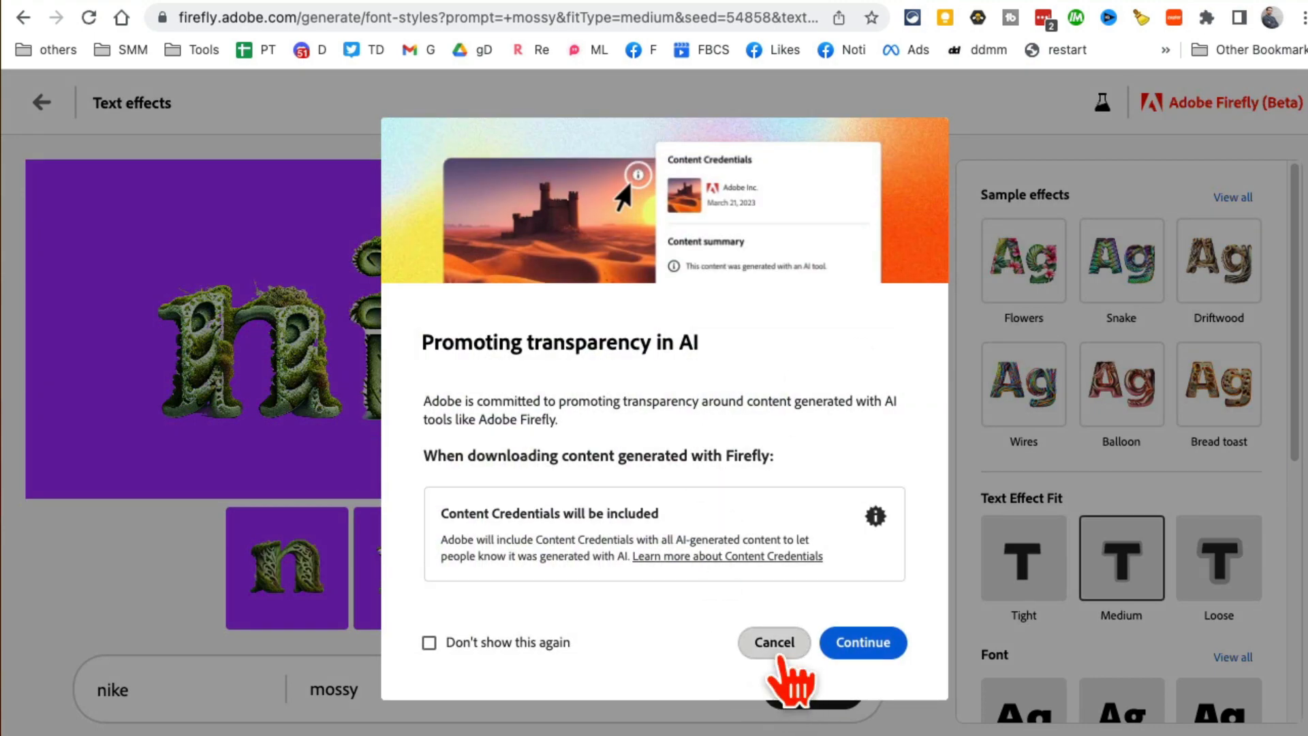
pyautogui.click(774, 643)
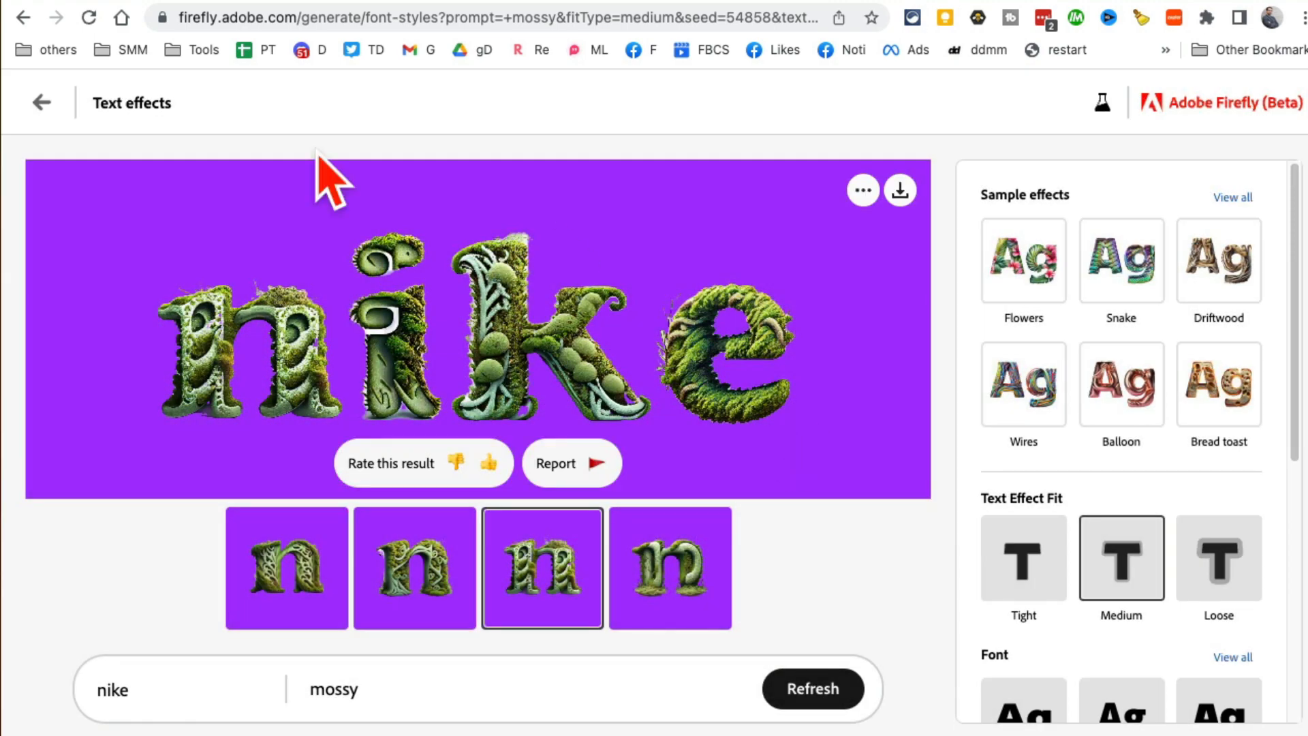
pyautogui.click(42, 103)
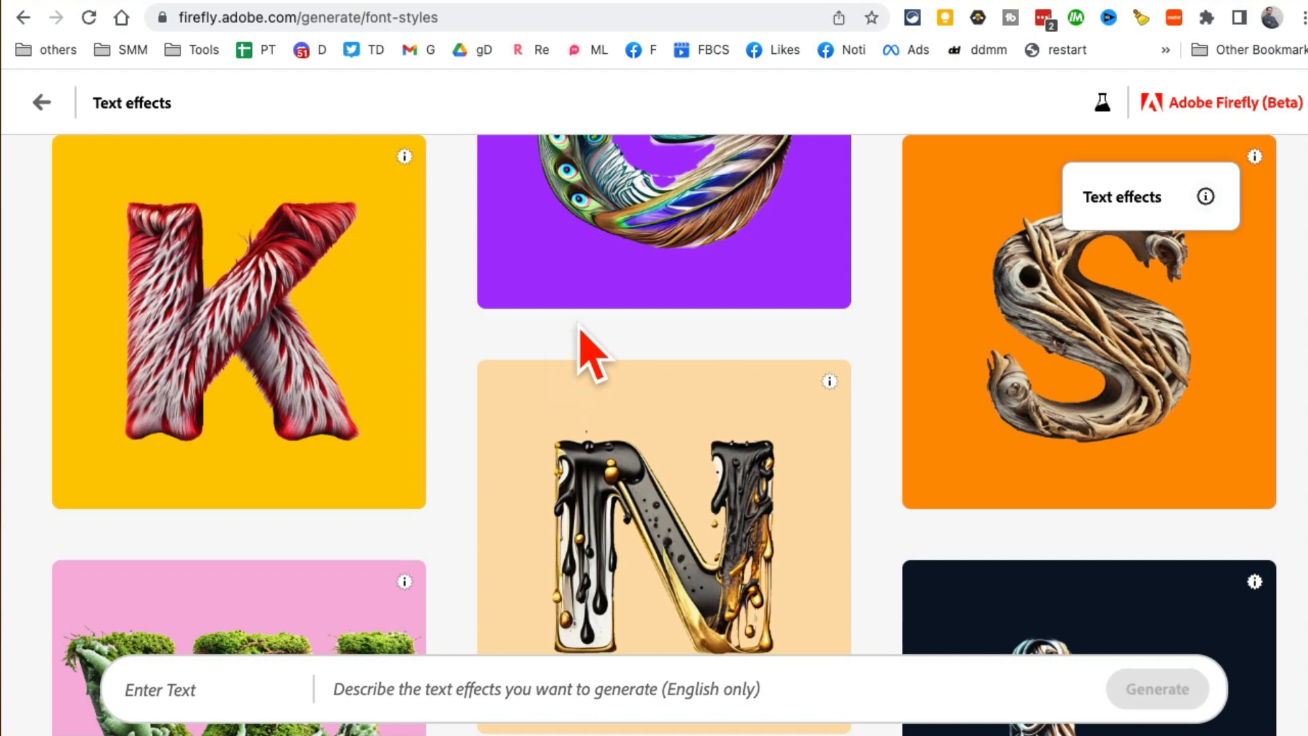
# - Return to the home page and browse the generator cards and Get inspired gallery
pyautogui.click(41, 104)
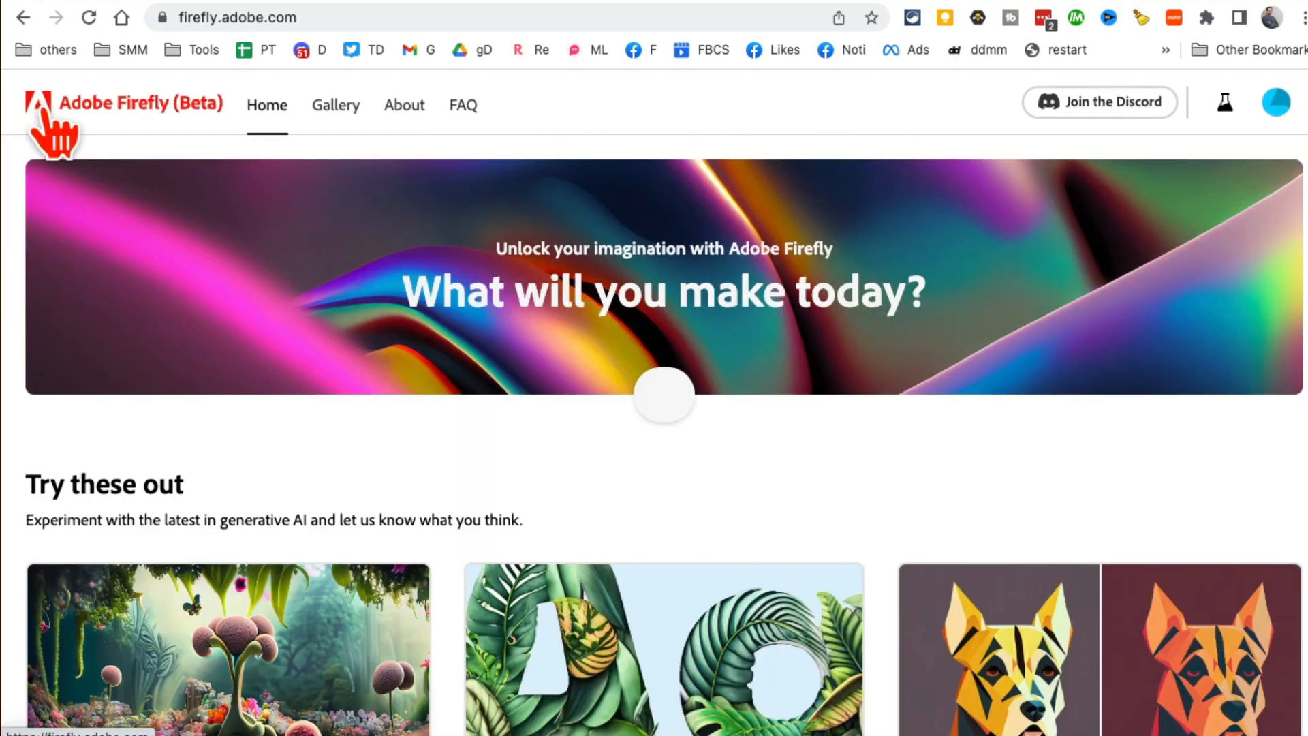
pyautogui.scroll(-3)
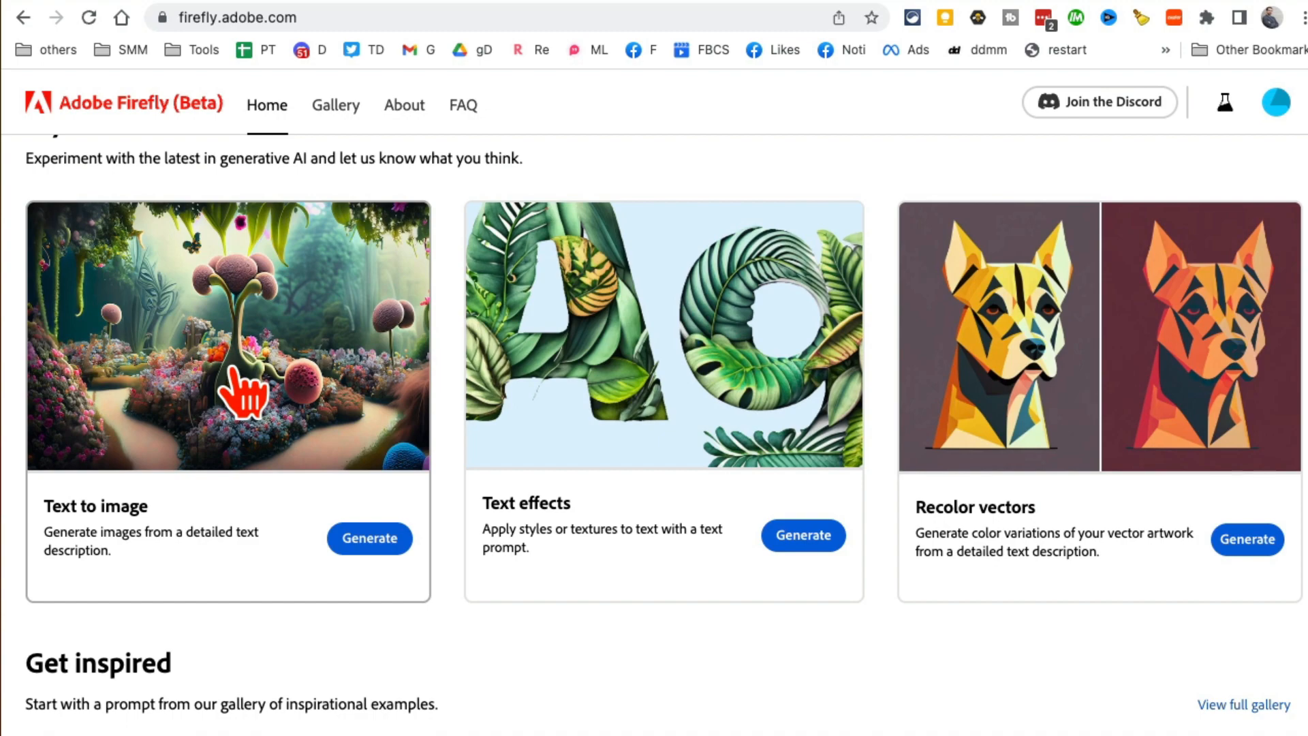
pyautogui.moveTo(719, 360)
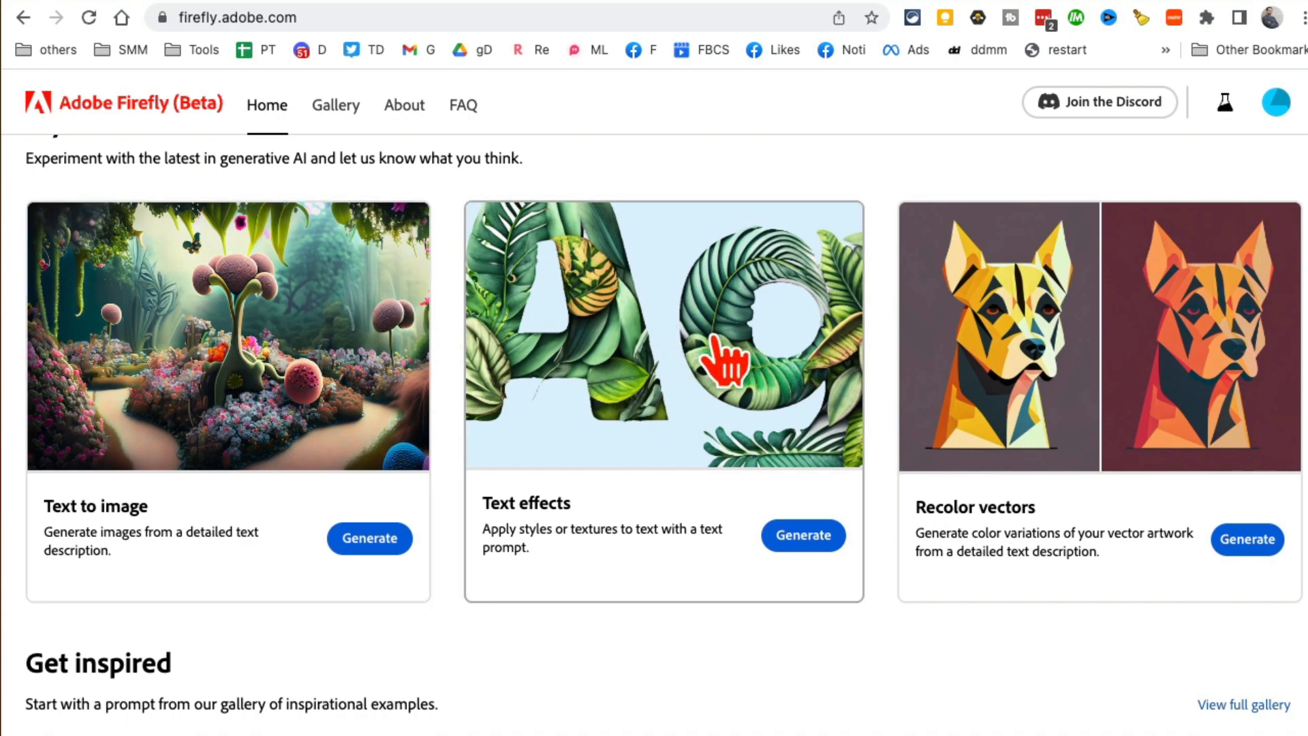
pyautogui.scroll(-3)
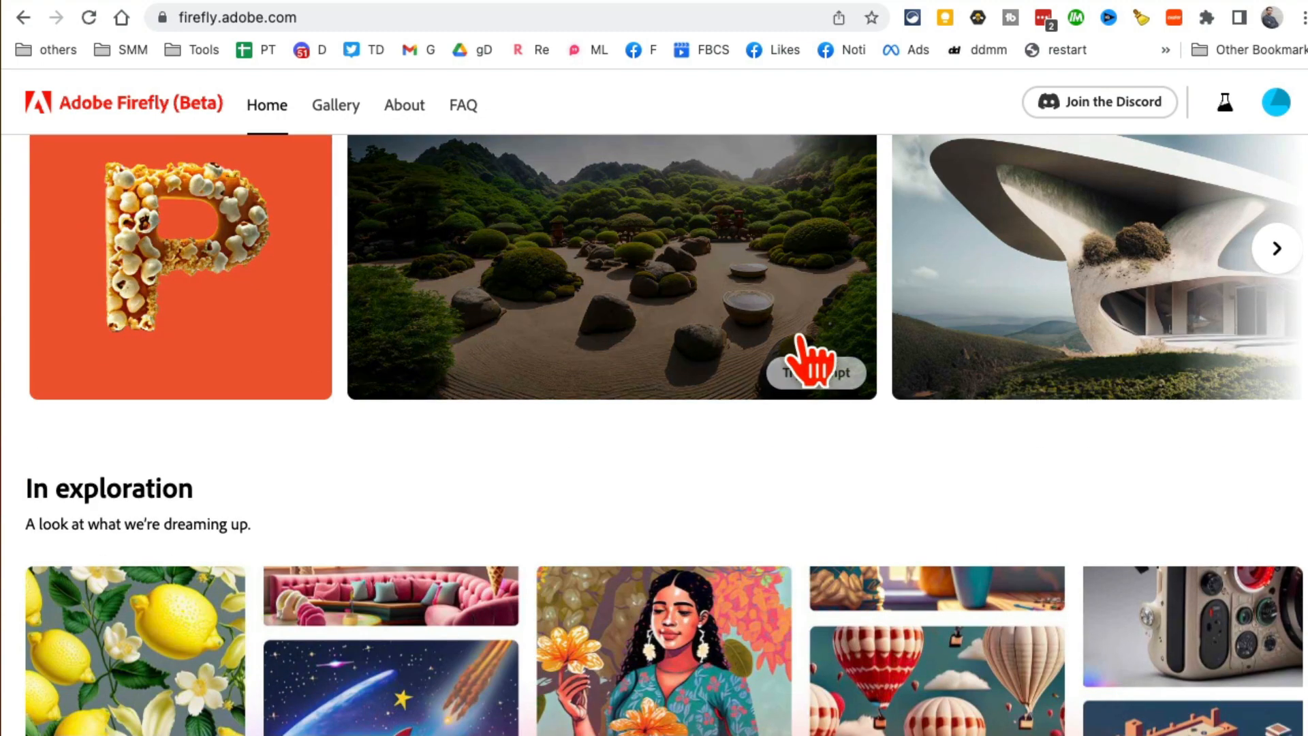
pyautogui.scroll(-3)
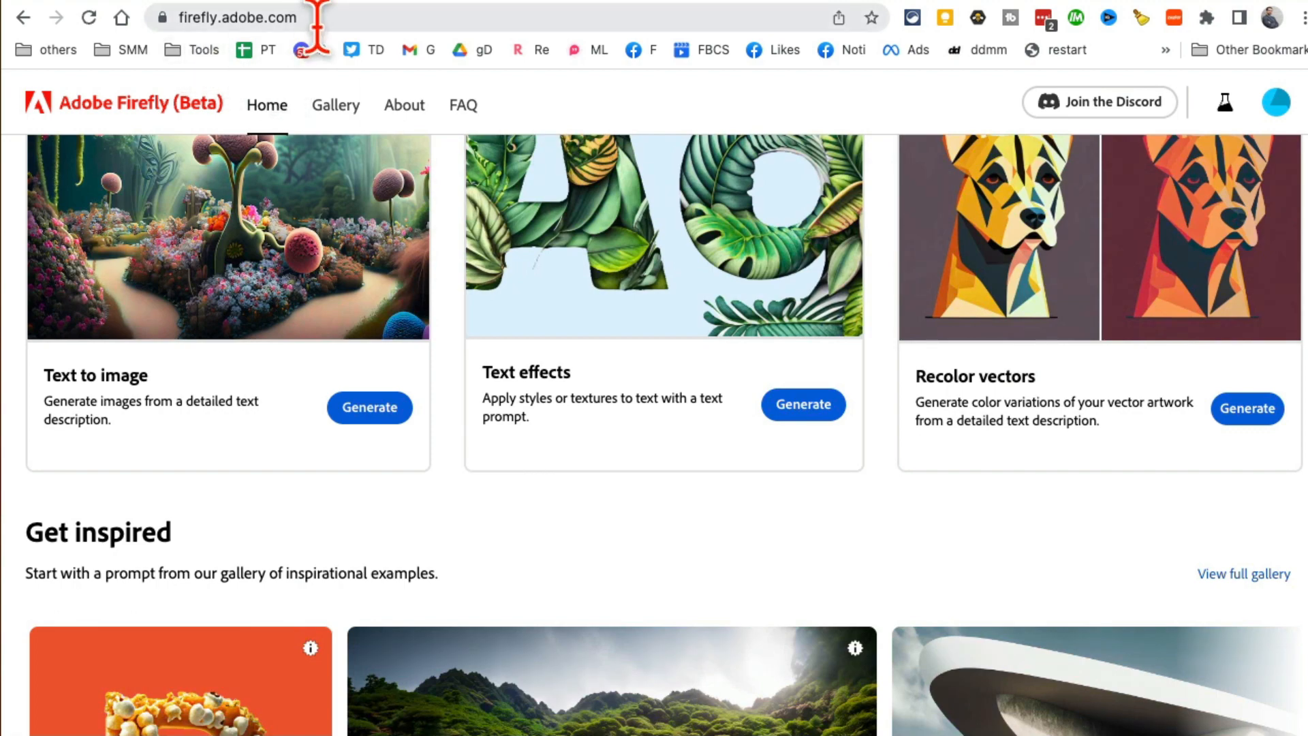